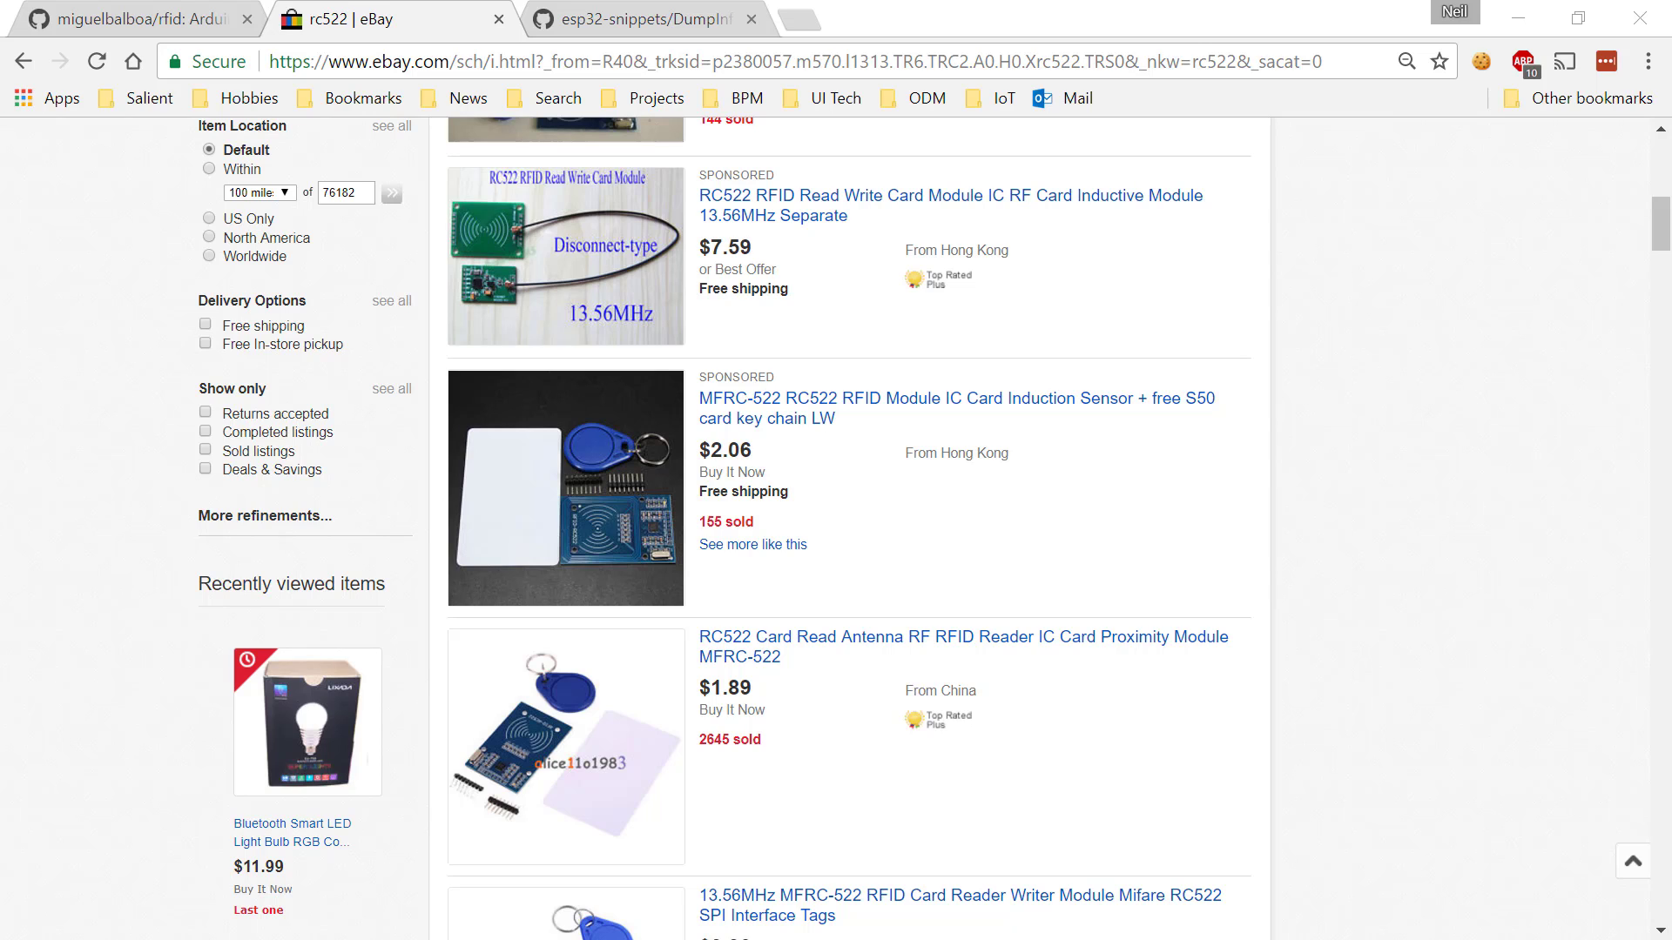
Switch from the eBay RC522 listings to the miguelbalboa/rfid GitHub repository page
{"action": "left_click", "coordinate": [134, 19]}
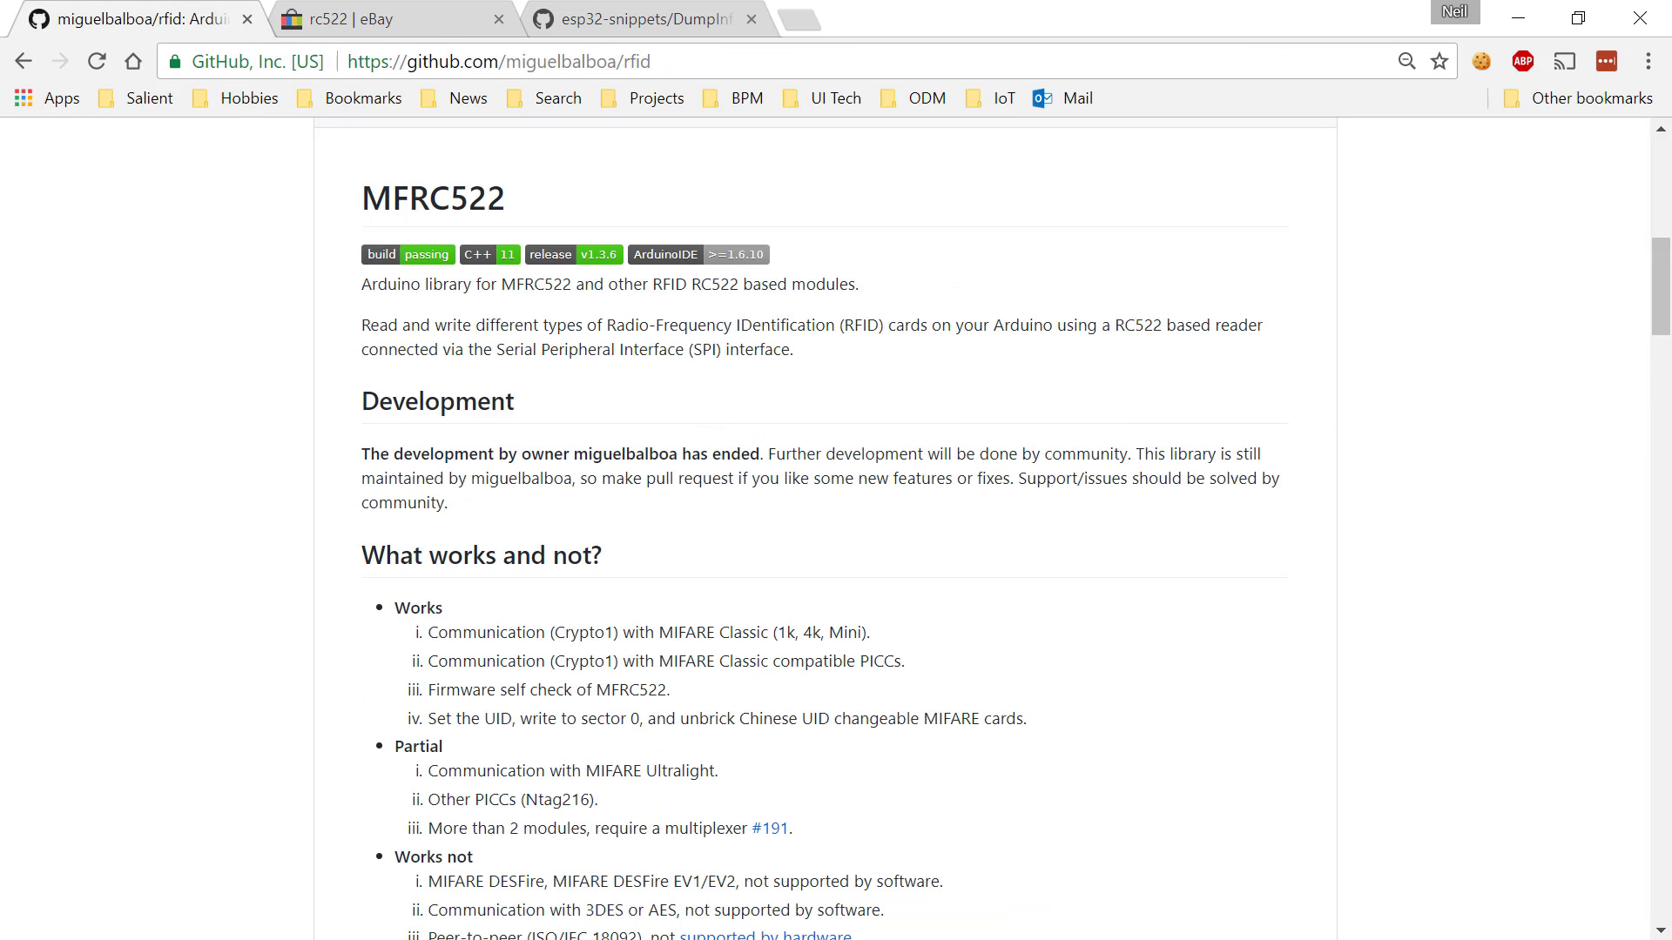
{"action": "scroll", "scroll_direction": "up", "scroll_amount": 3}
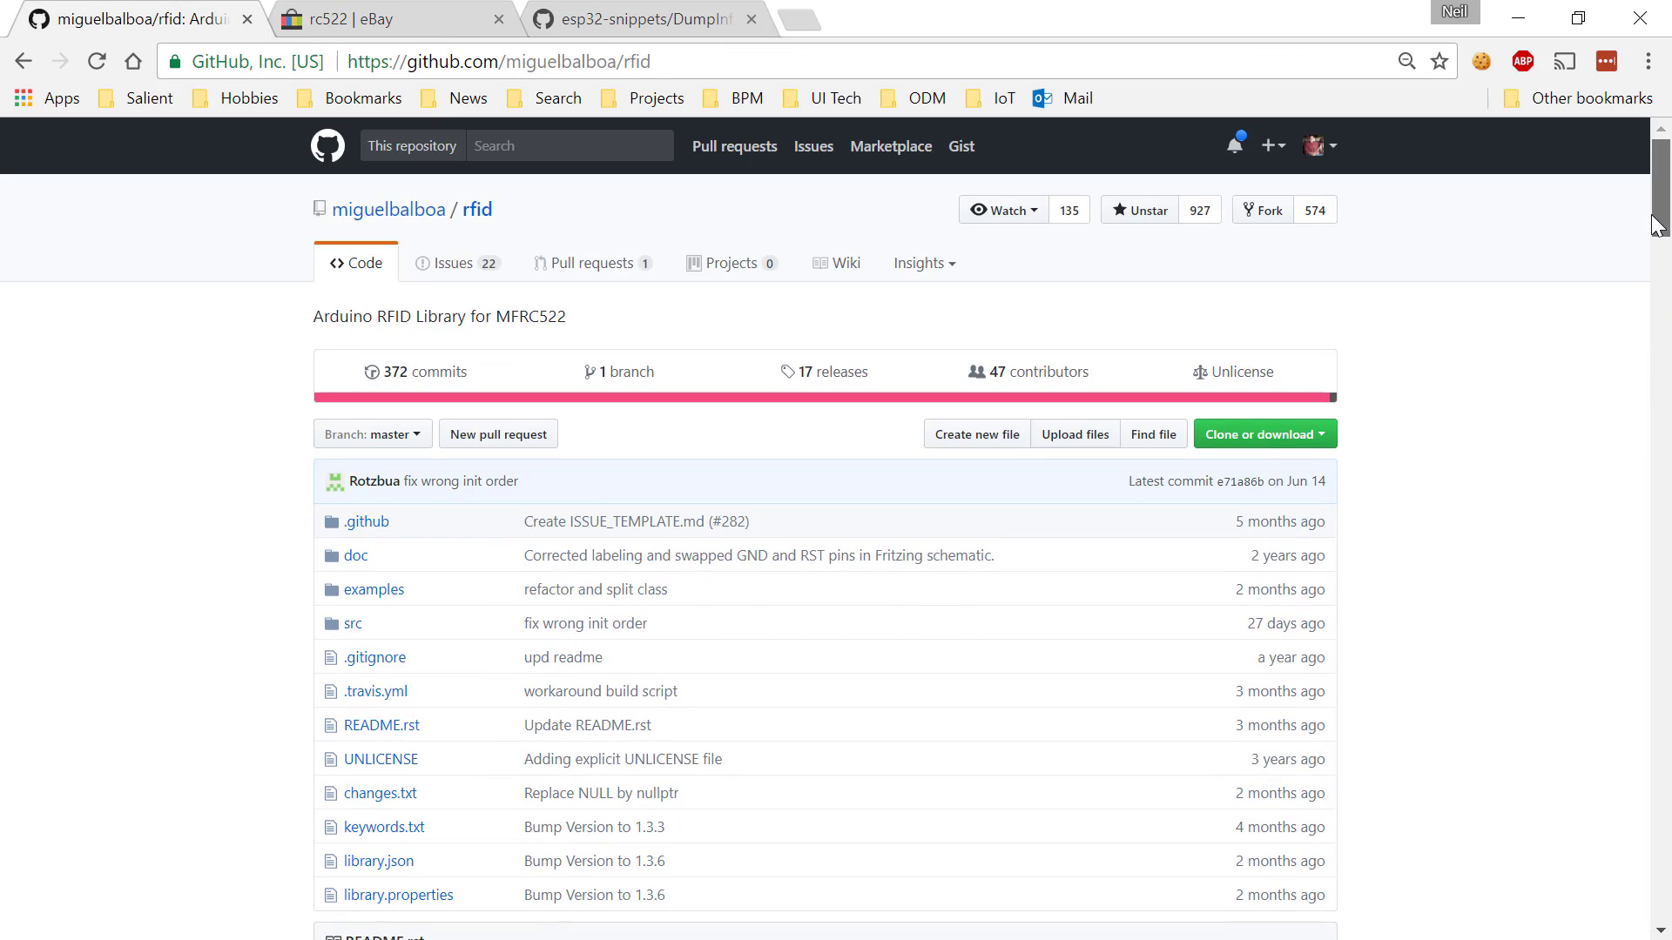
{"action": "scroll", "scroll_direction": "down", "scroll_amount": 3}
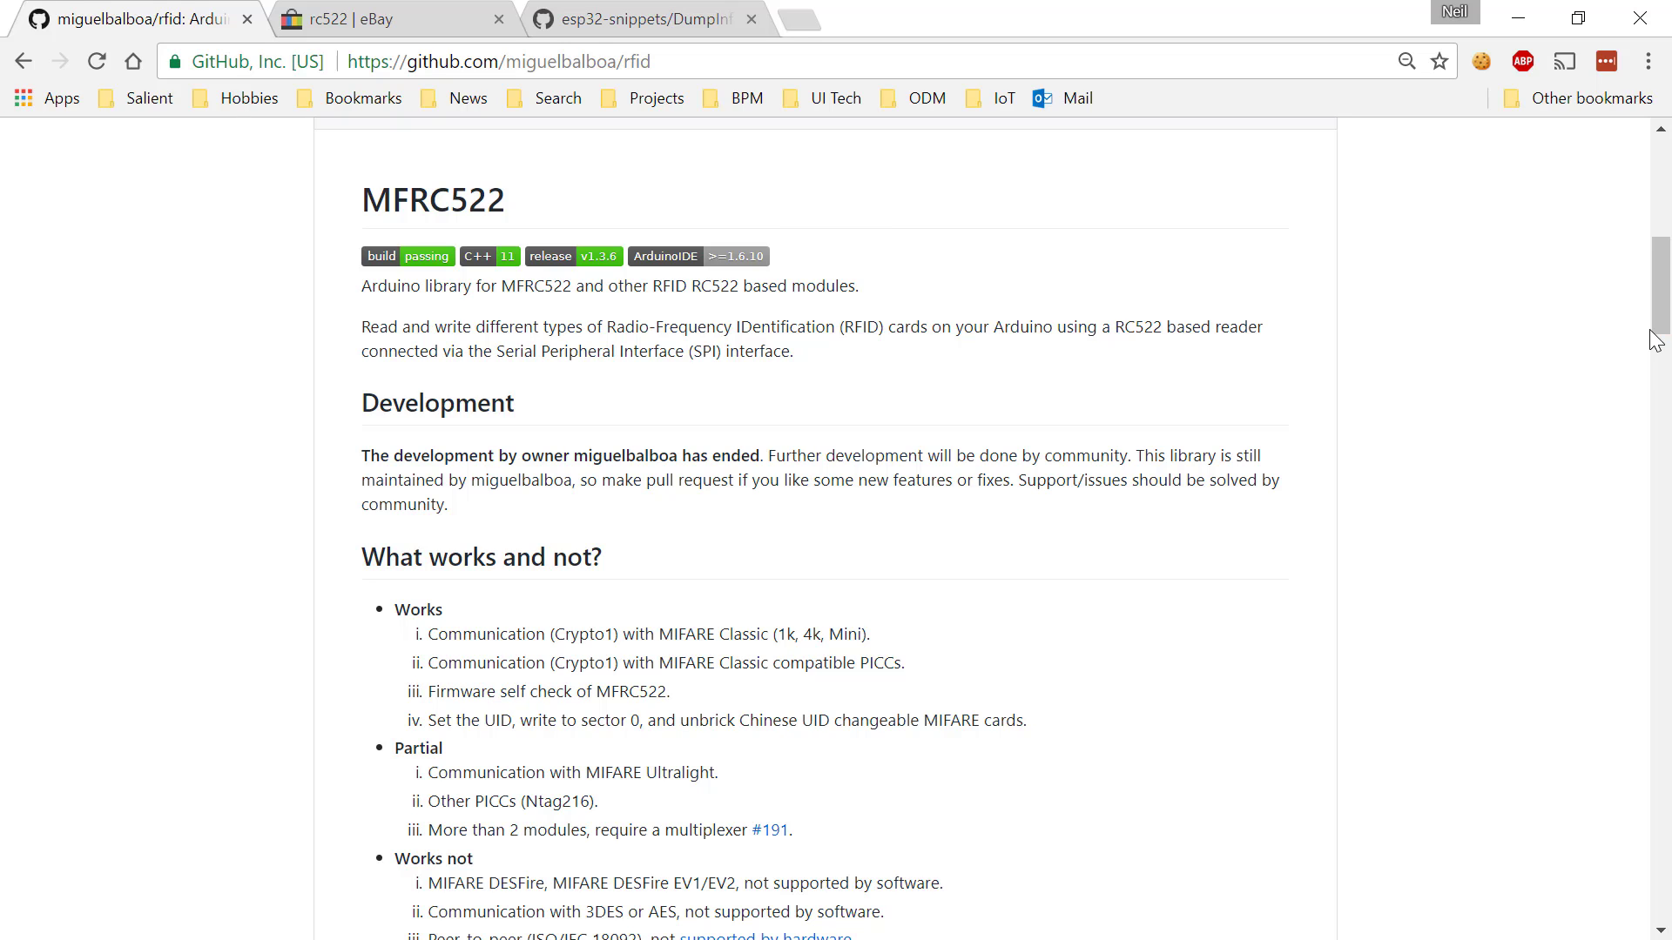
{"action": "scroll", "scroll_direction": "up", "scroll_amount": 3}
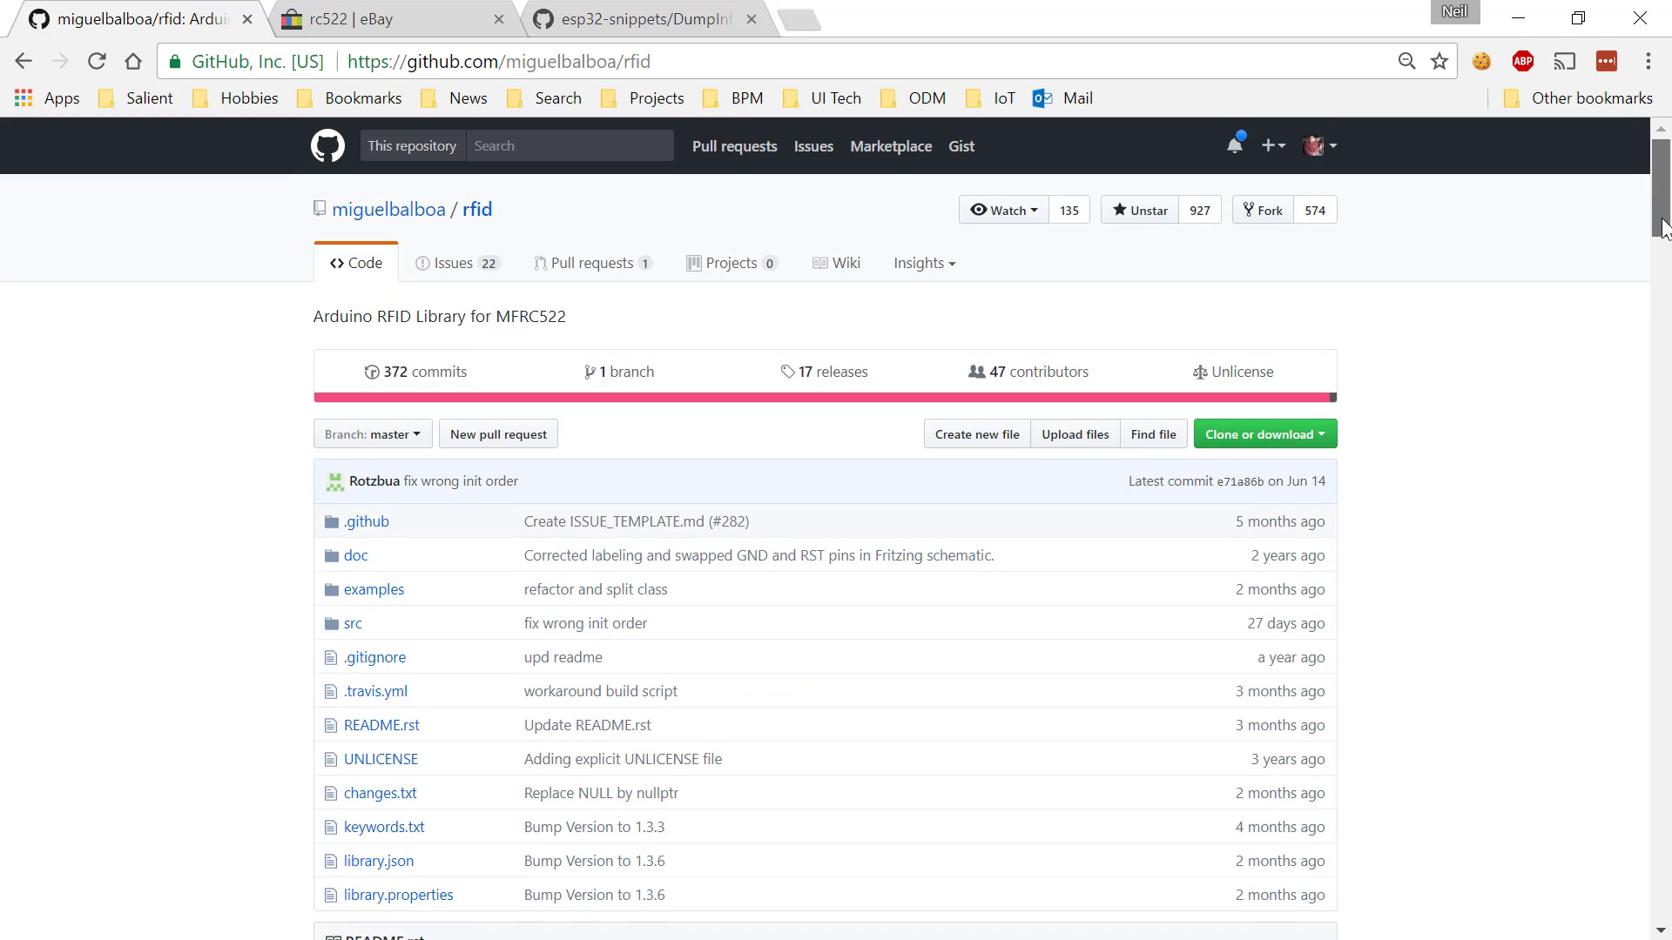
{"action": "scroll", "scroll_direction": "down", "scroll_amount": 3}
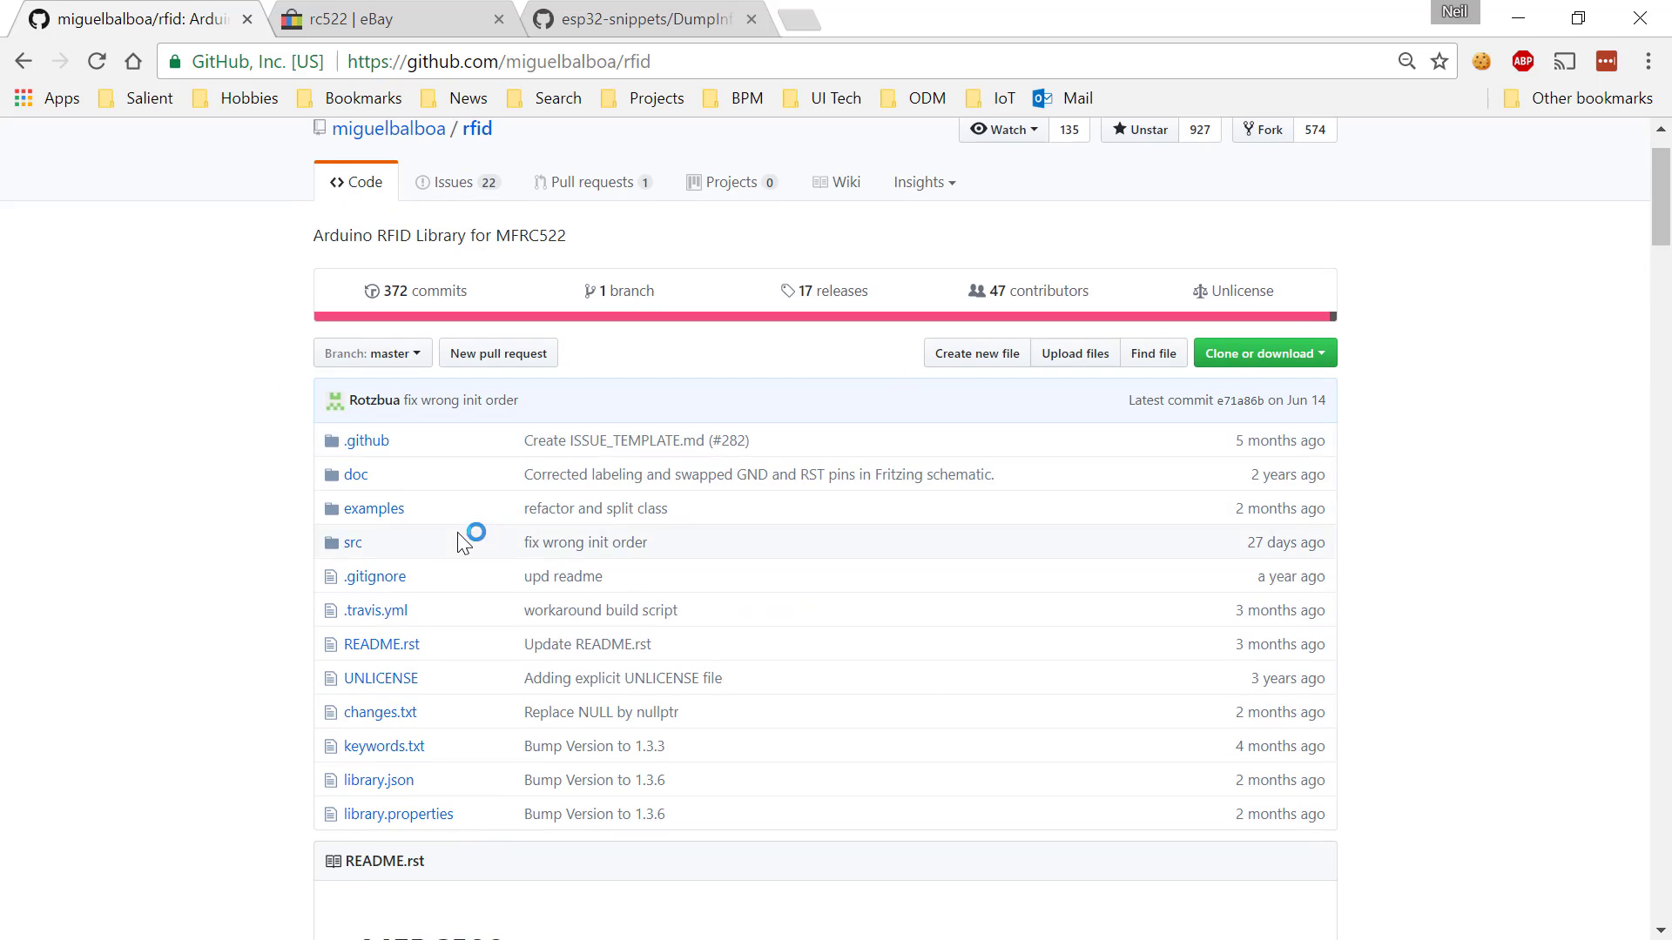
{"action": "mouse_move", "coordinate": [352, 542]}
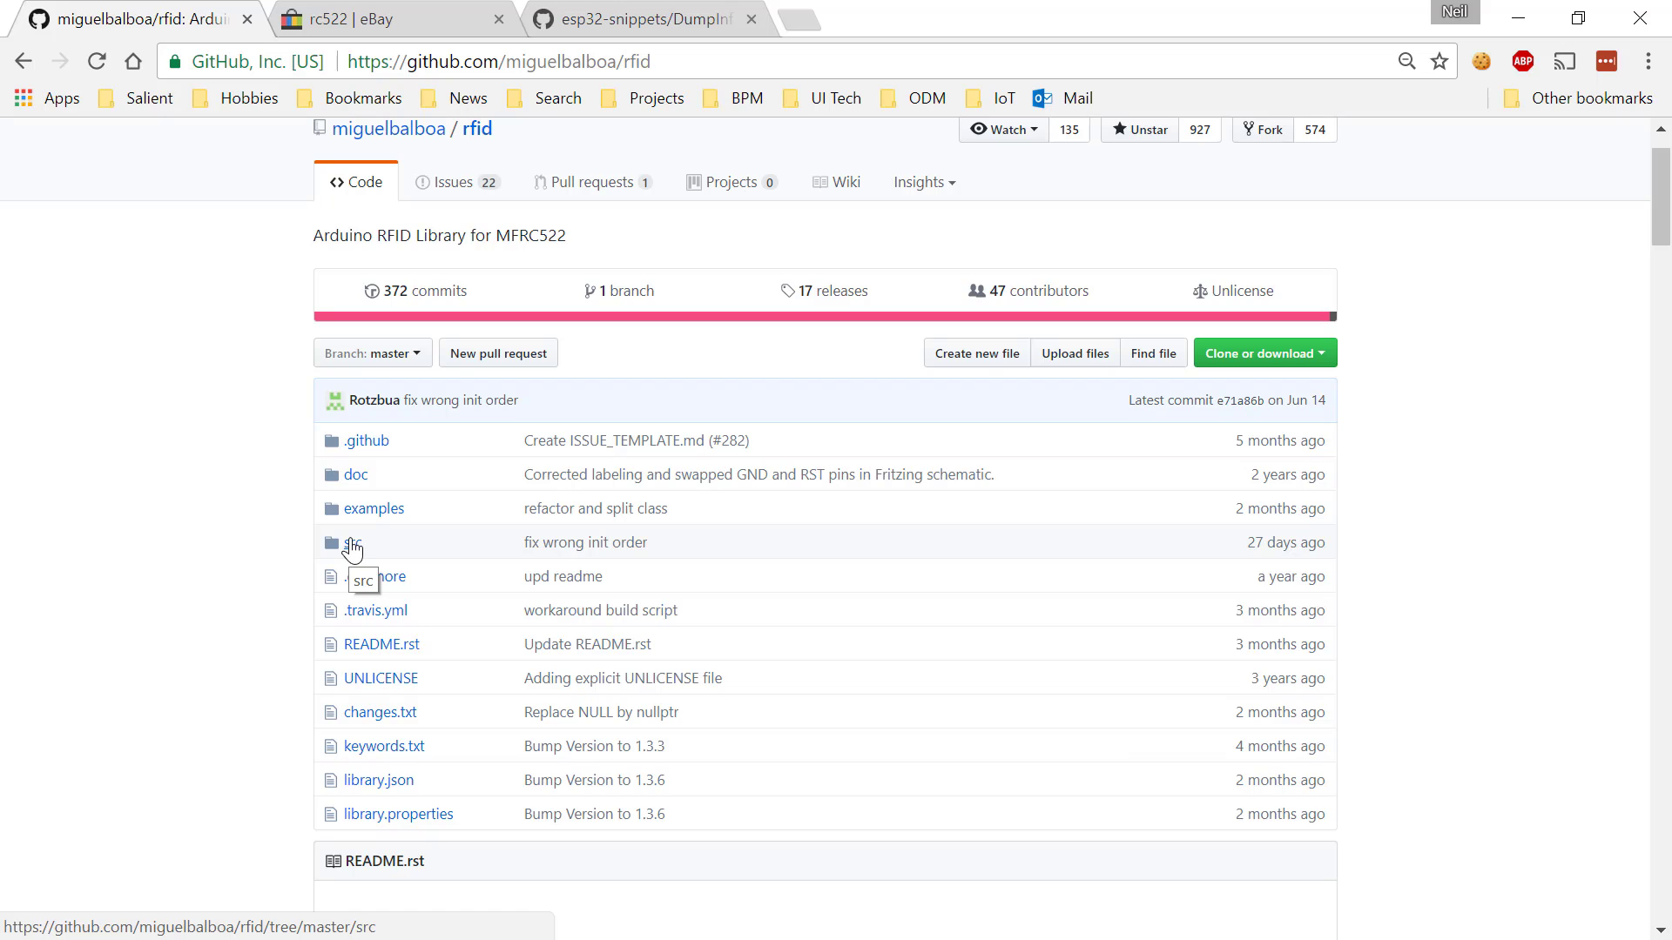
{"action": "mouse_move", "coordinate": [563, 576]}
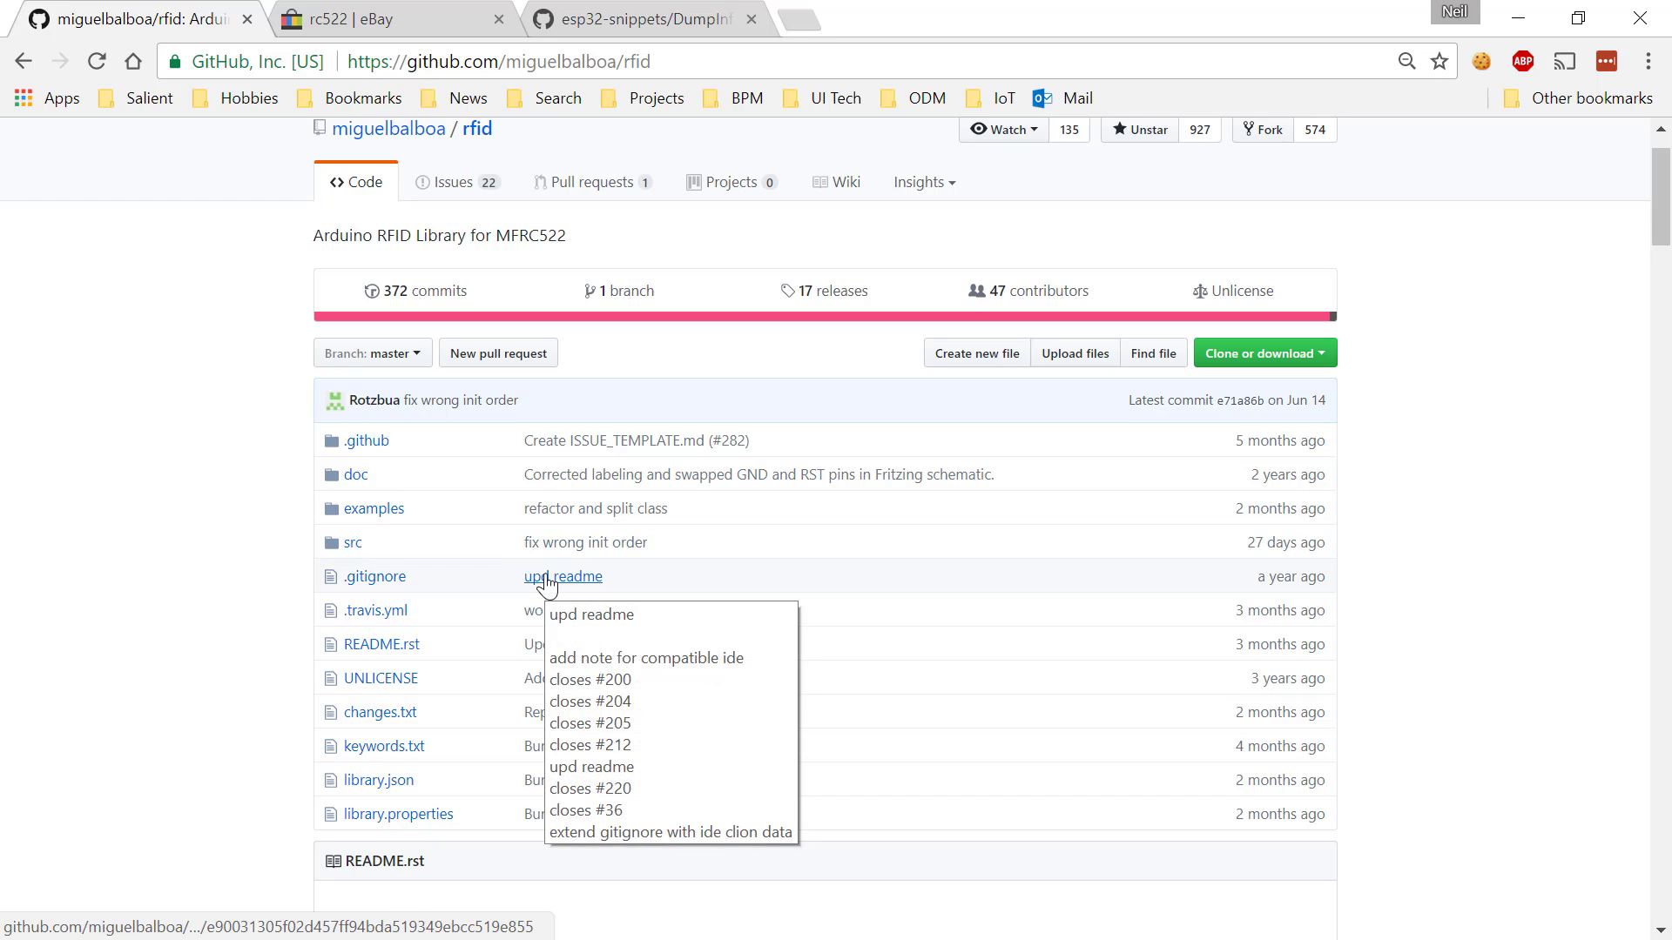
{"action": "mouse_move", "coordinate": [672, 18]}
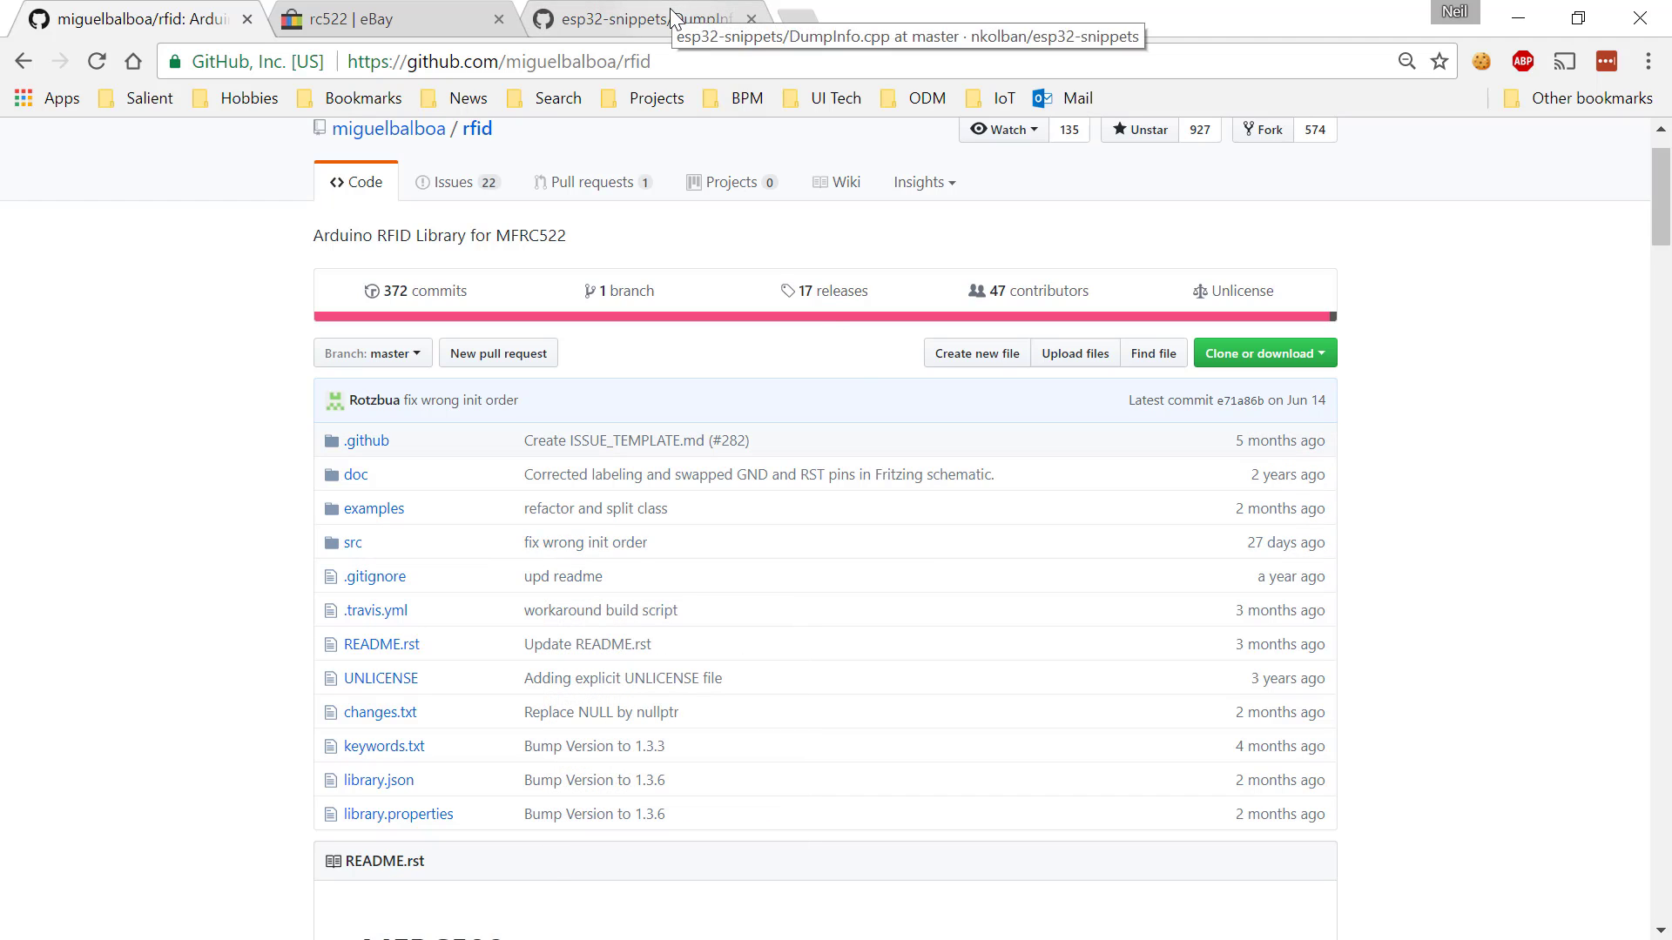
Bring up the esp32-snippets DumpInfo.cpp source on GitHub and scroll to the dumpInfo function
{"action": "left_click", "coordinate": [639, 19]}
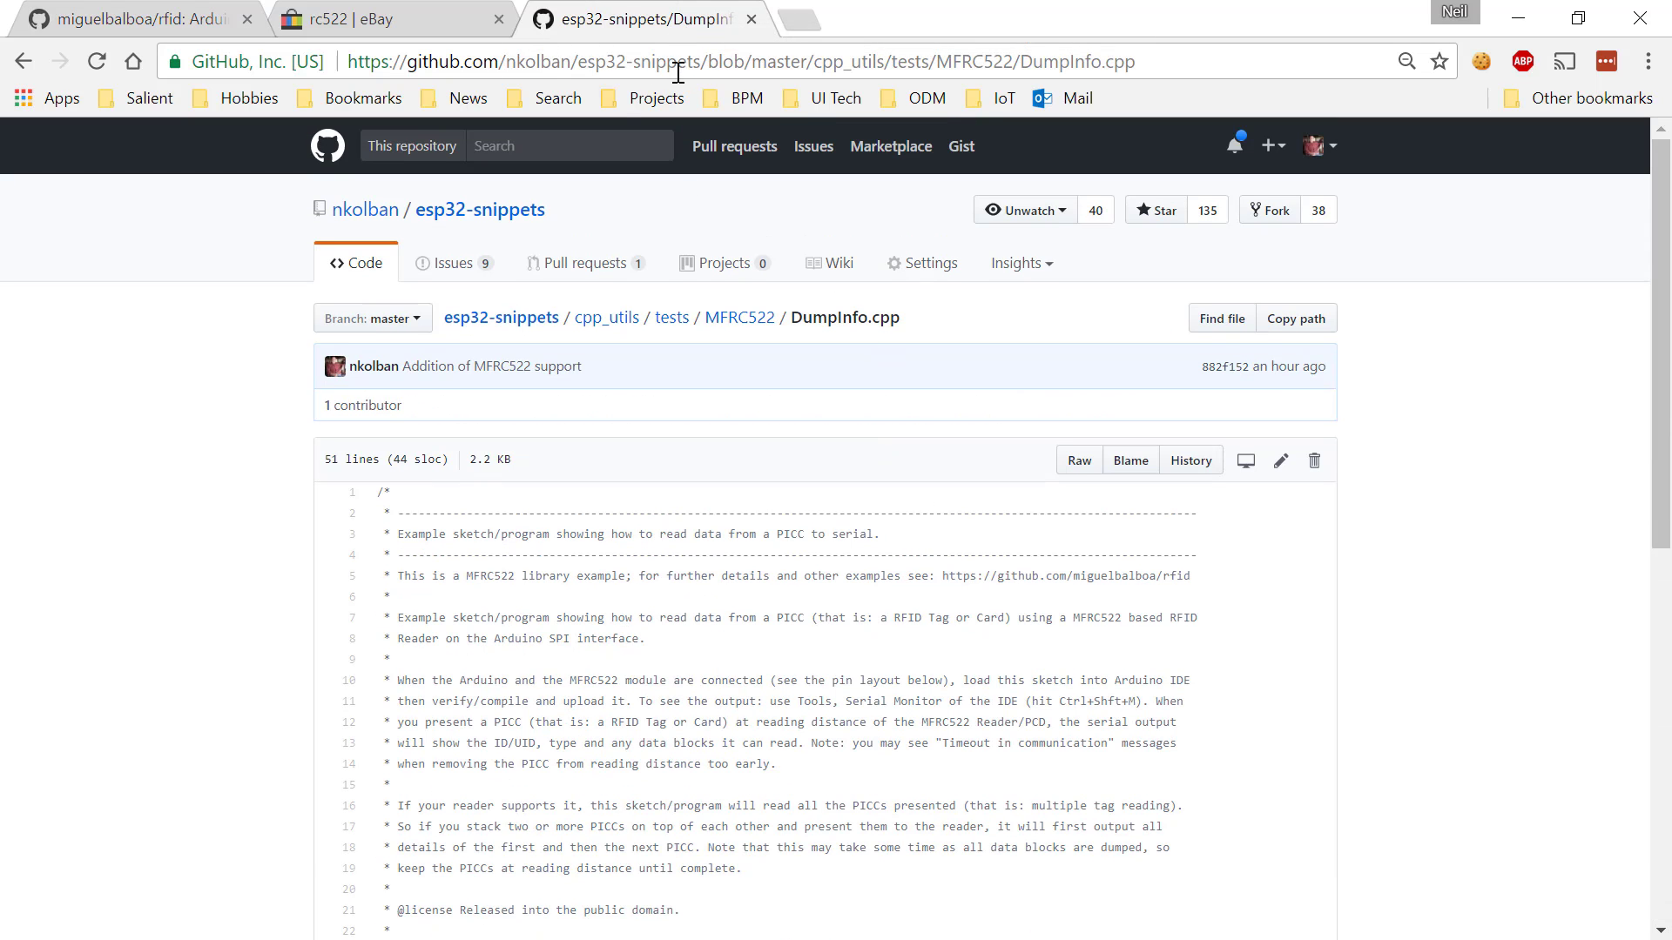
{"action": "scroll", "scroll_direction": "down", "scroll_amount": 3}
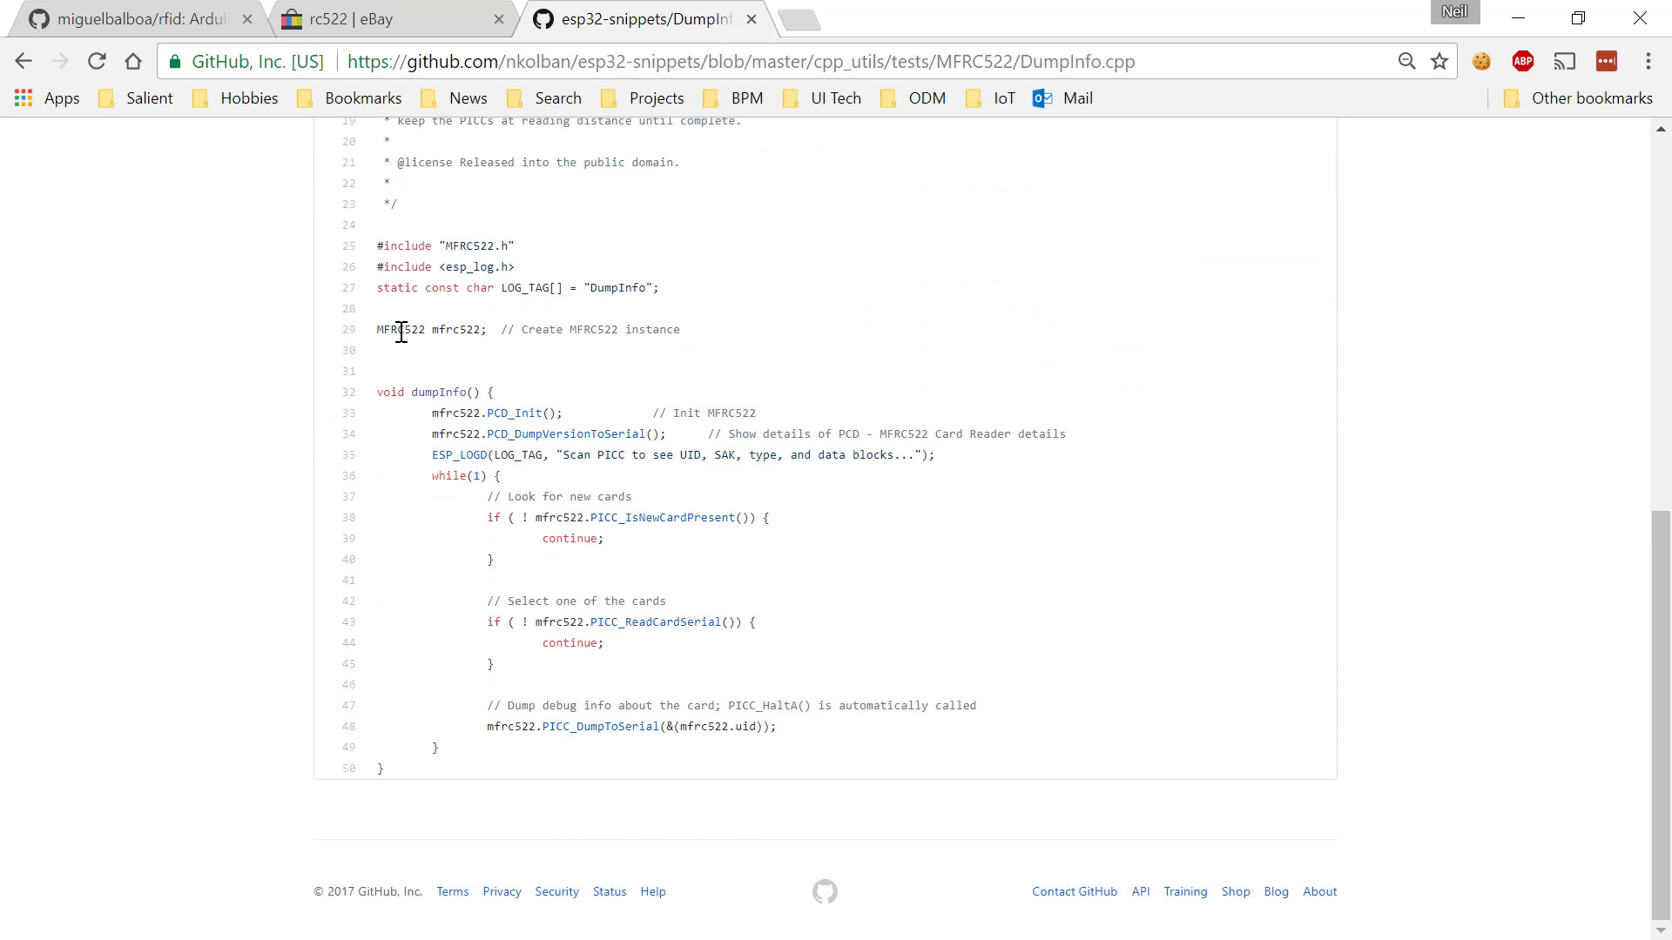
{"action": "mouse_move", "coordinate": [457, 317]}
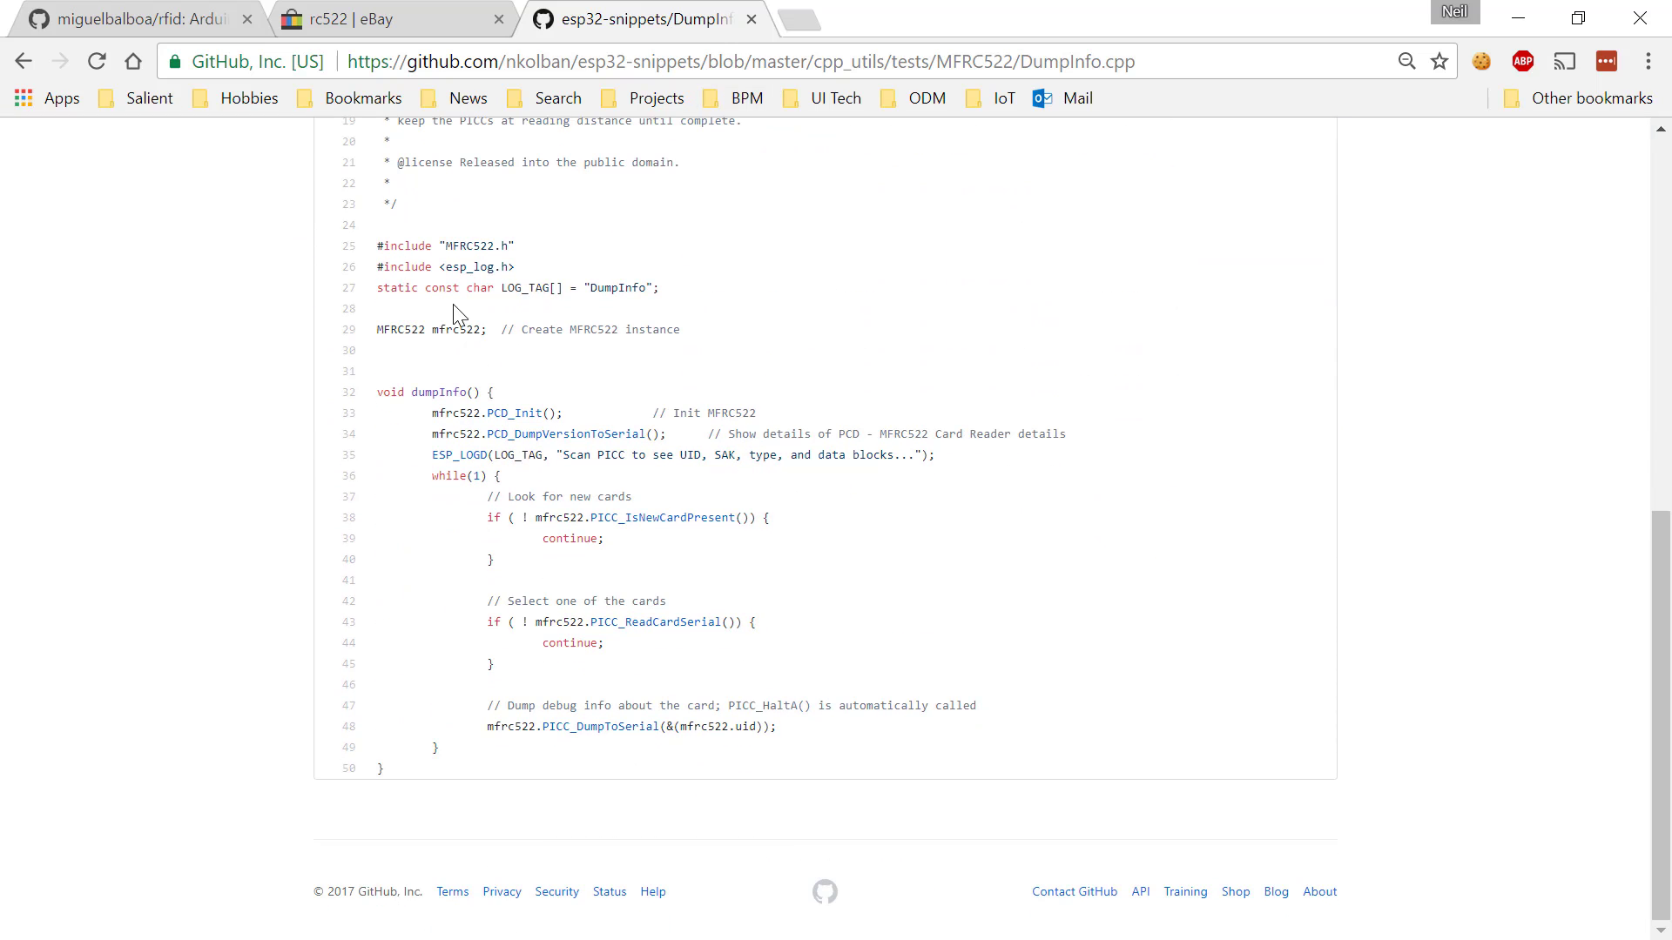
{"action": "mouse_move", "coordinate": [480, 249]}
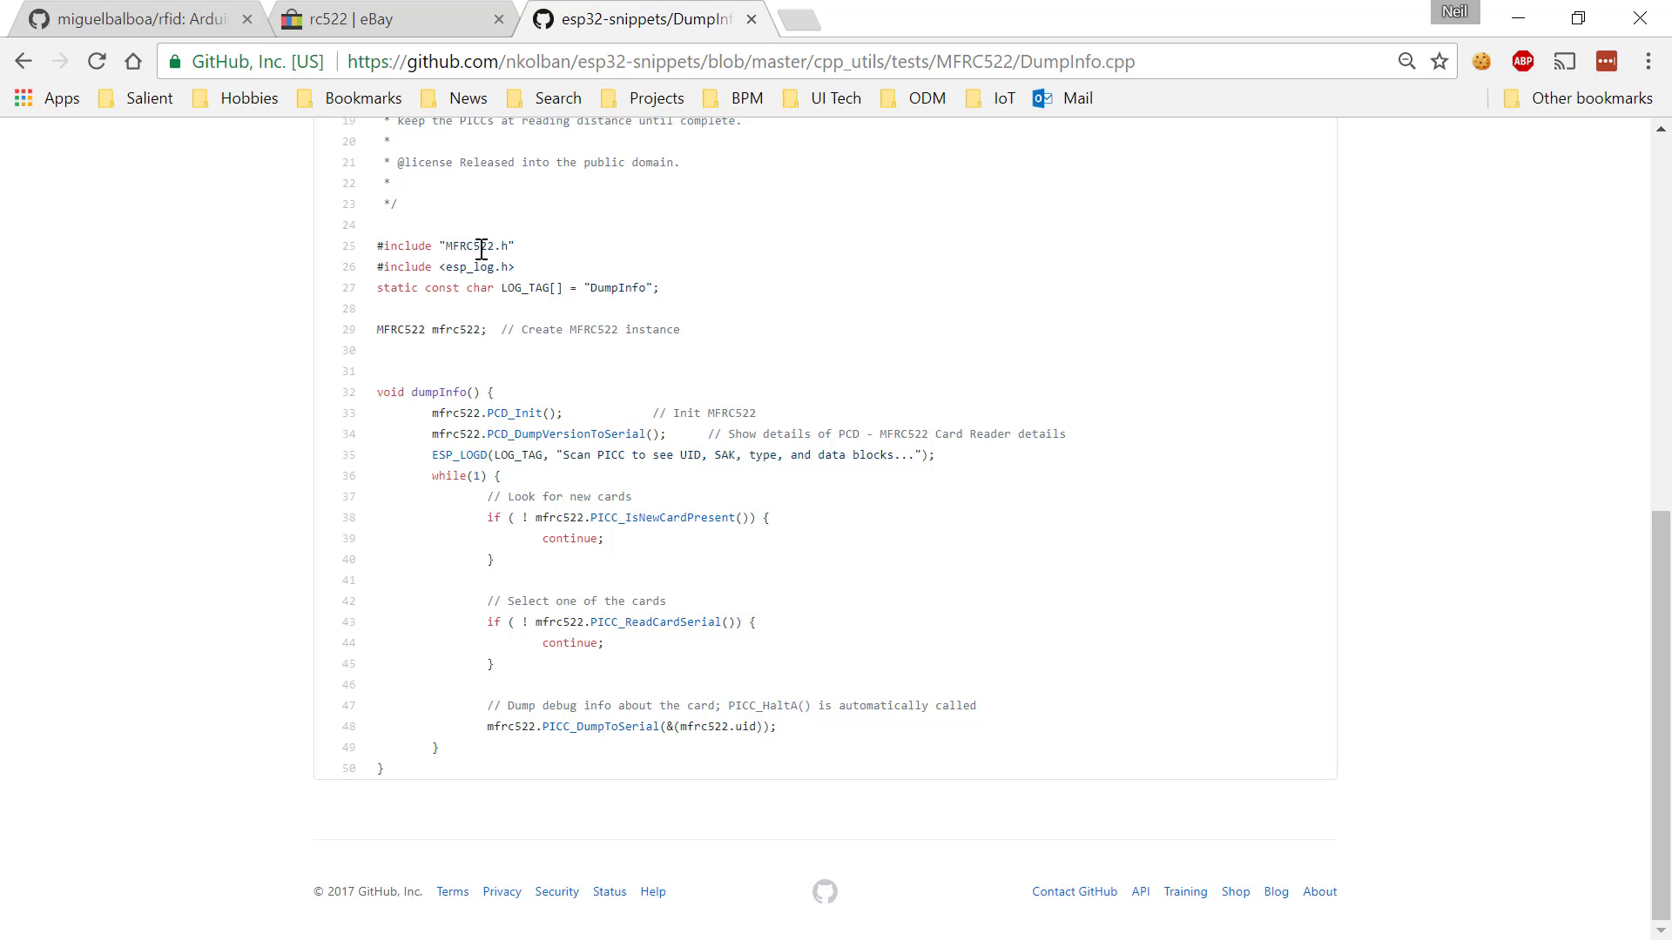
{"action": "mouse_move", "coordinate": [482, 357]}
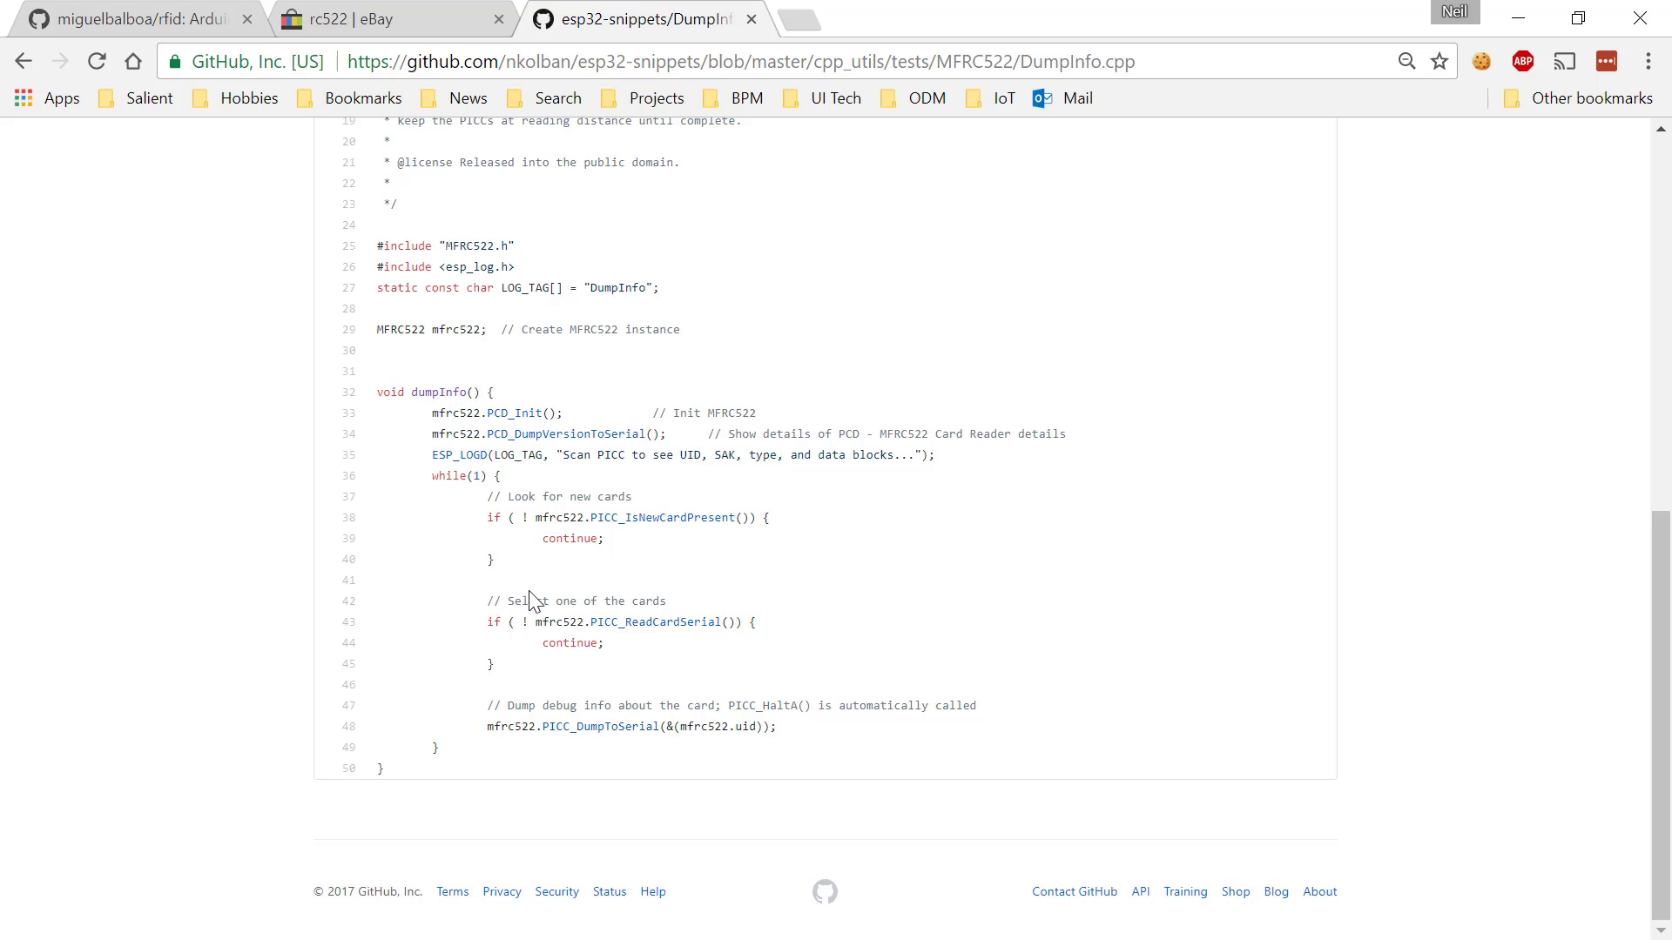
{"action": "mouse_move", "coordinate": [488, 542]}
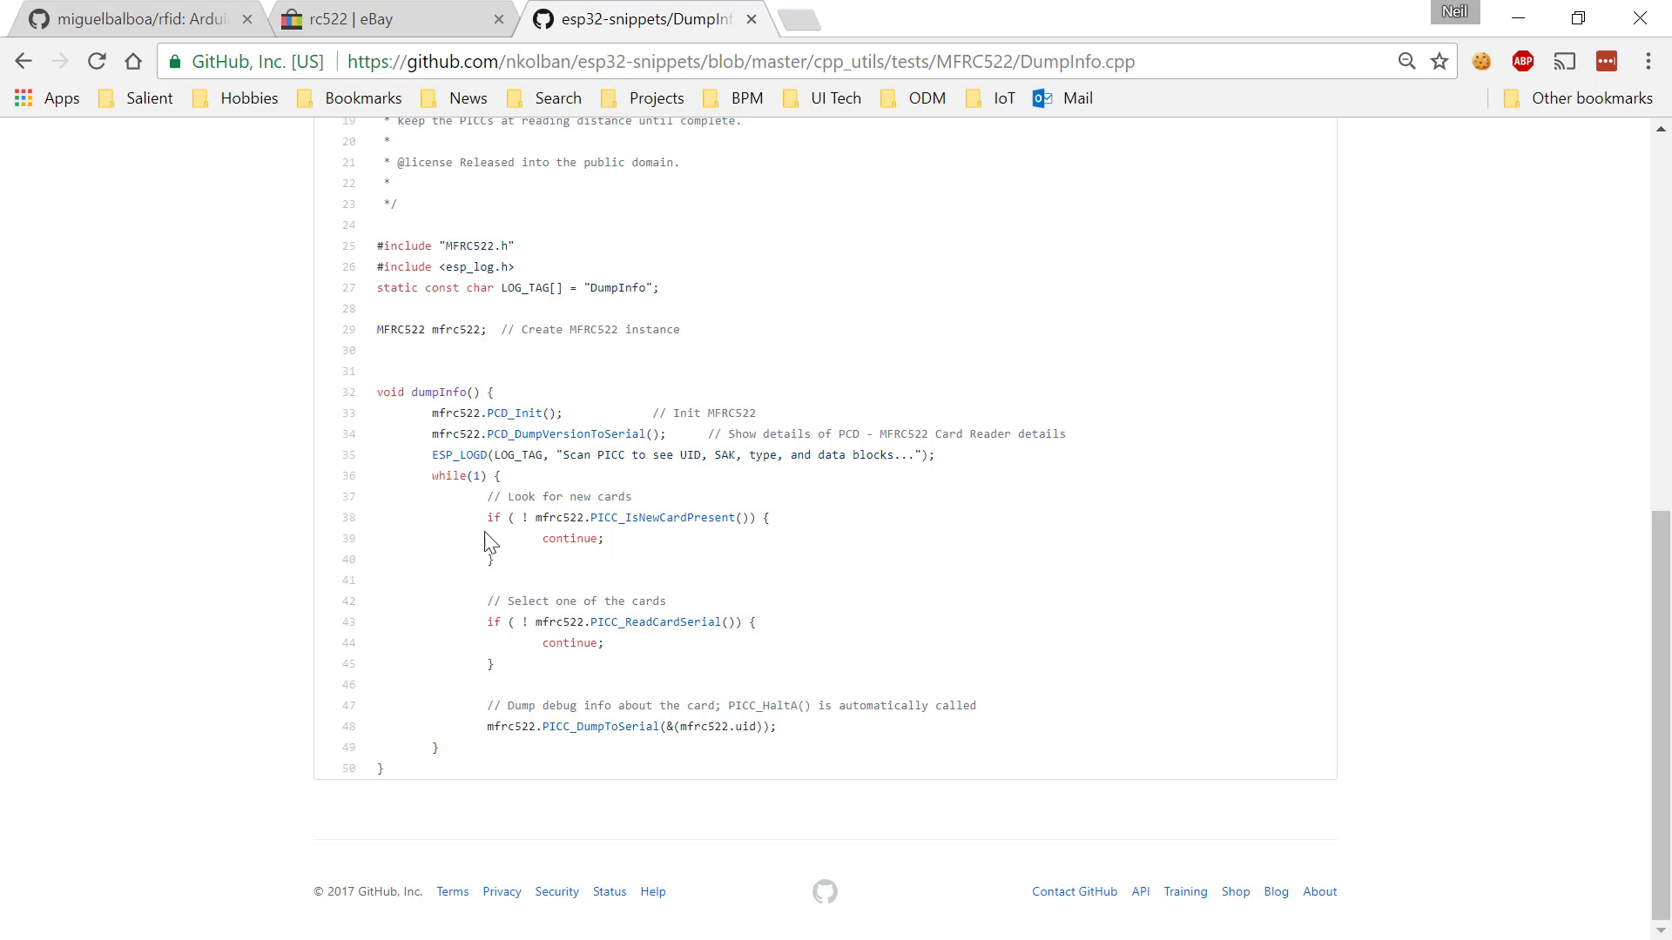
{"action": "mouse_move", "coordinate": [567, 480]}
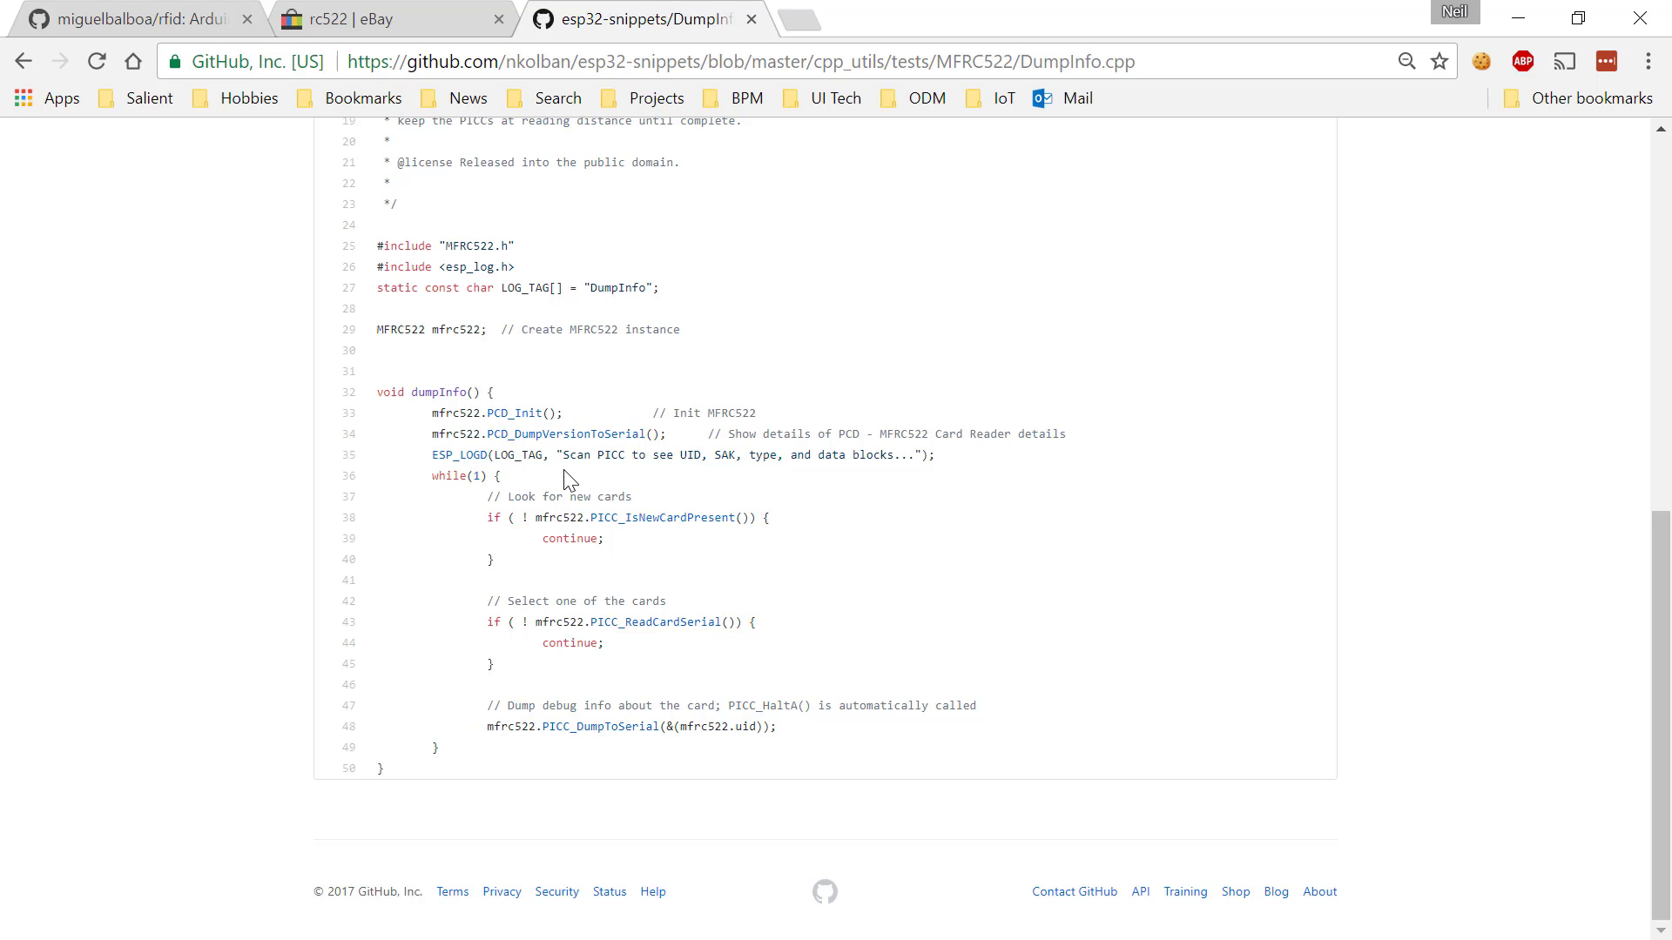
{"action": "mouse_move", "coordinate": [502, 362]}
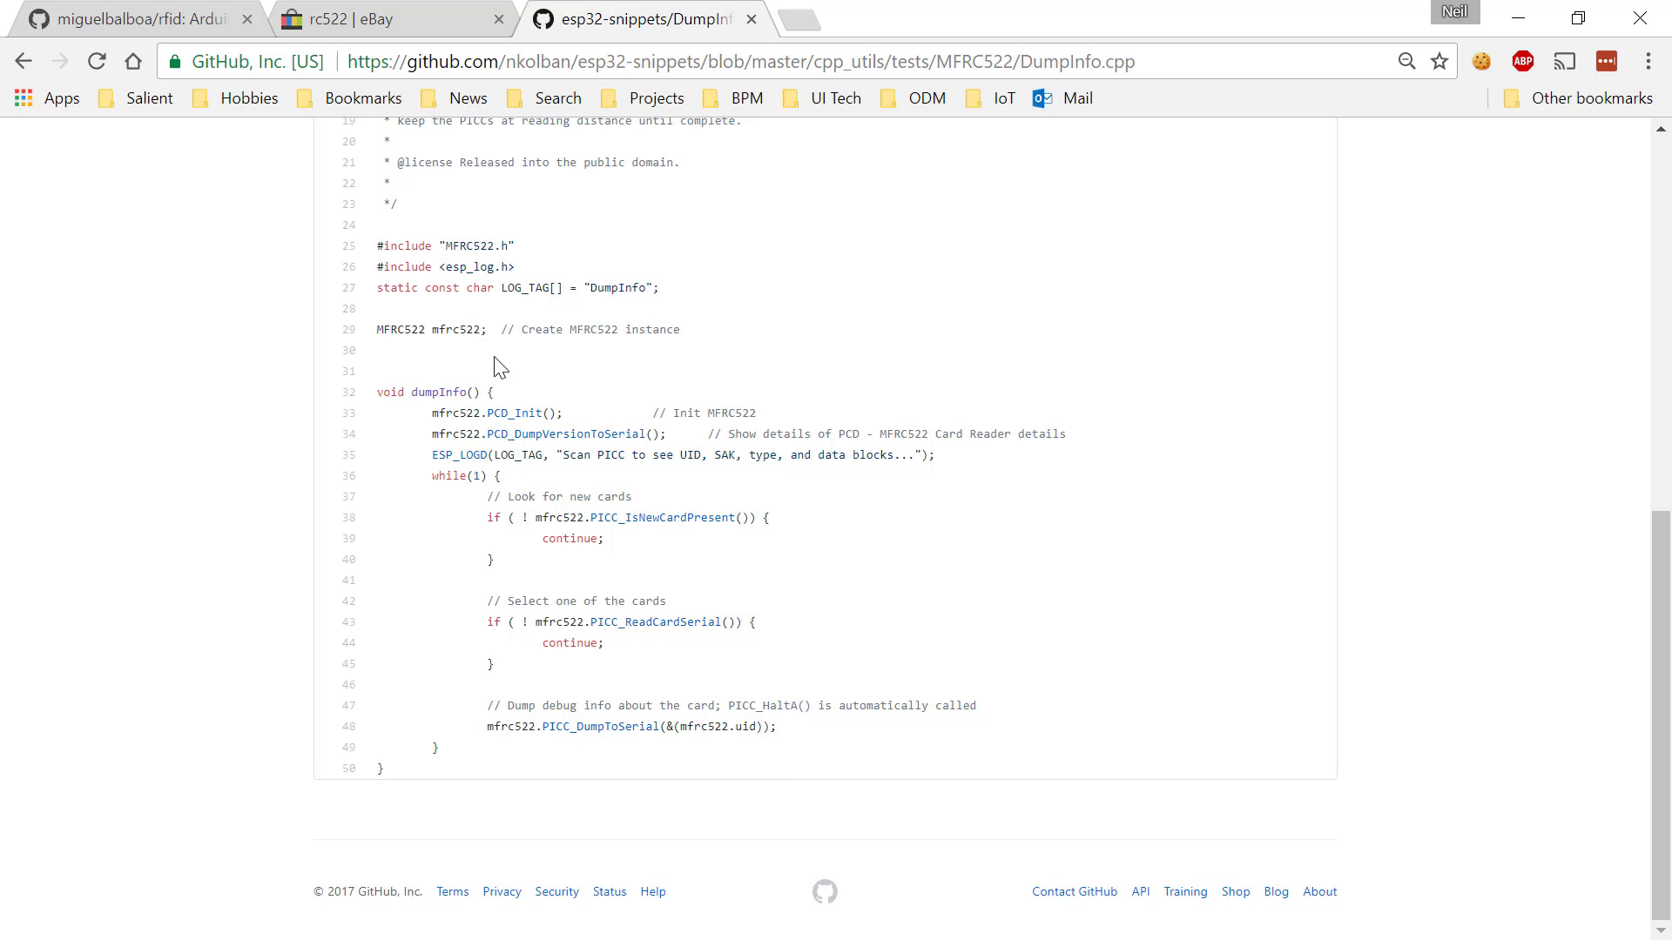
{"action": "mouse_move", "coordinate": [1503, 21]}
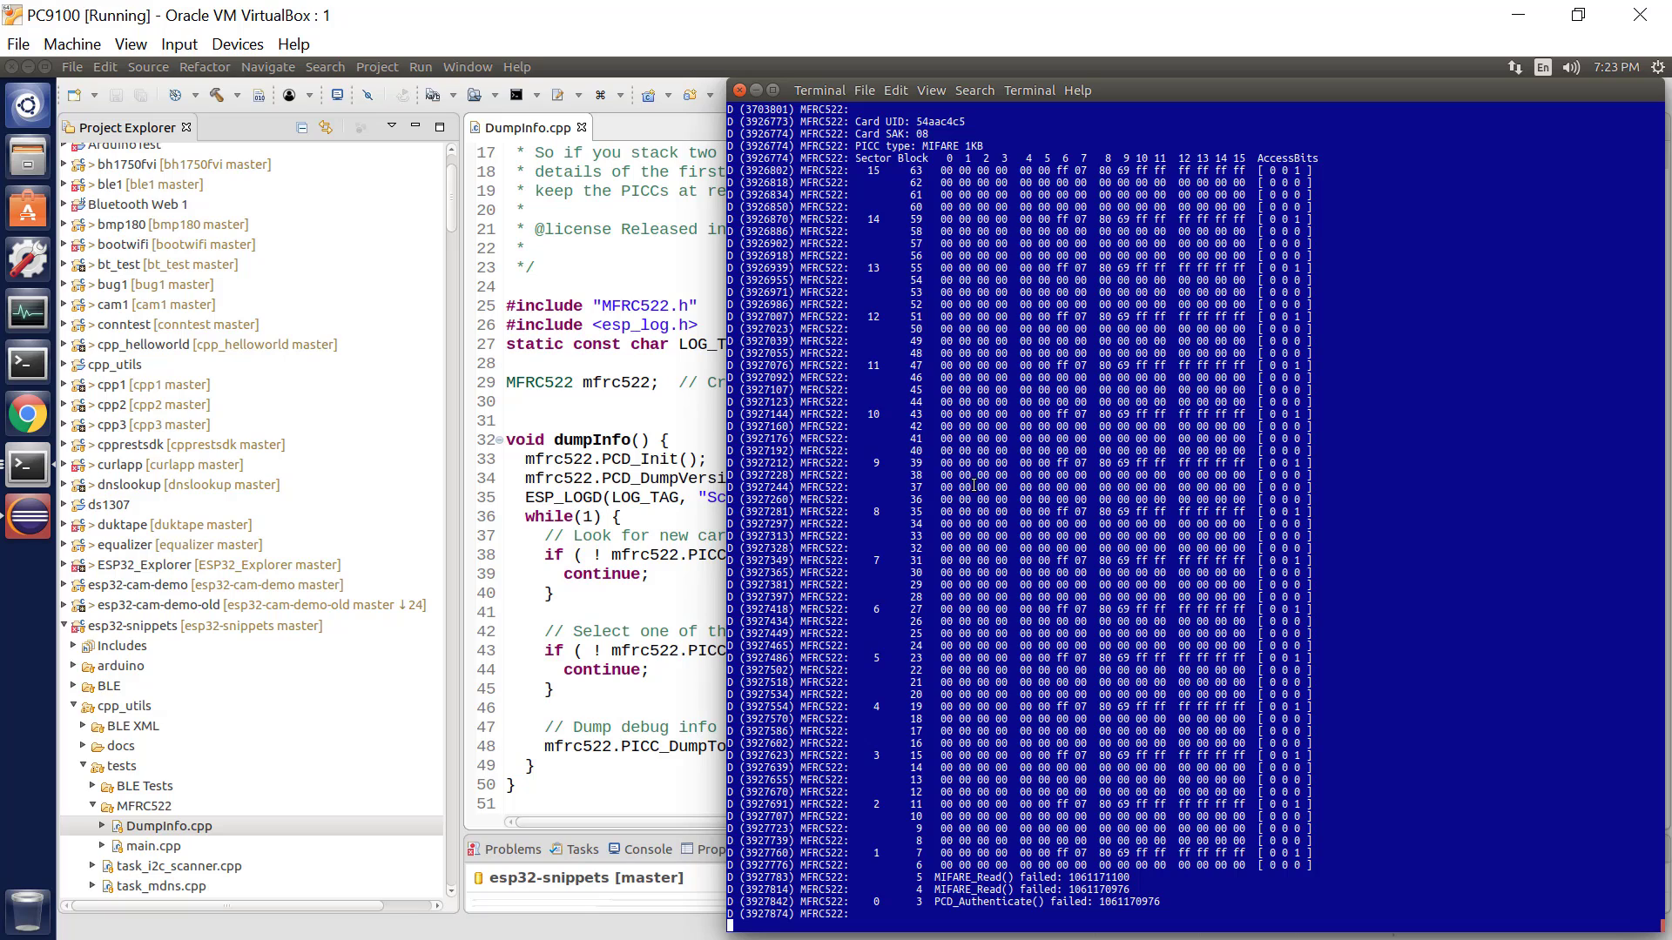
{"action": "mouse_move", "coordinate": [930, 392]}
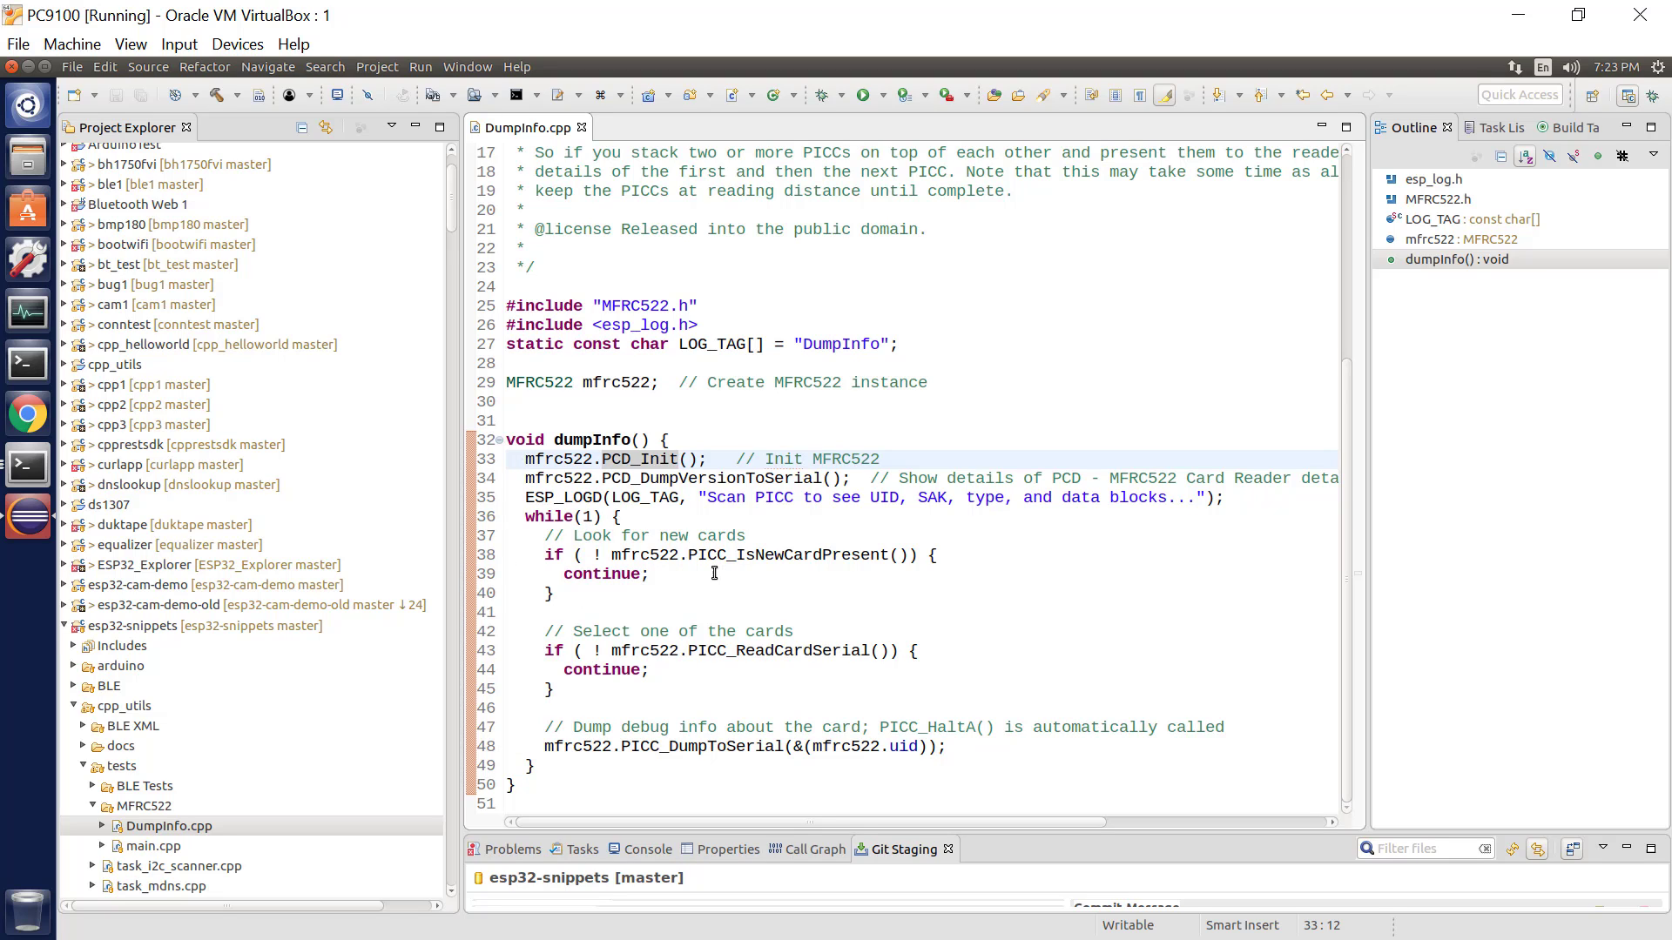
{"action": "mouse_move", "coordinate": [760, 691]}
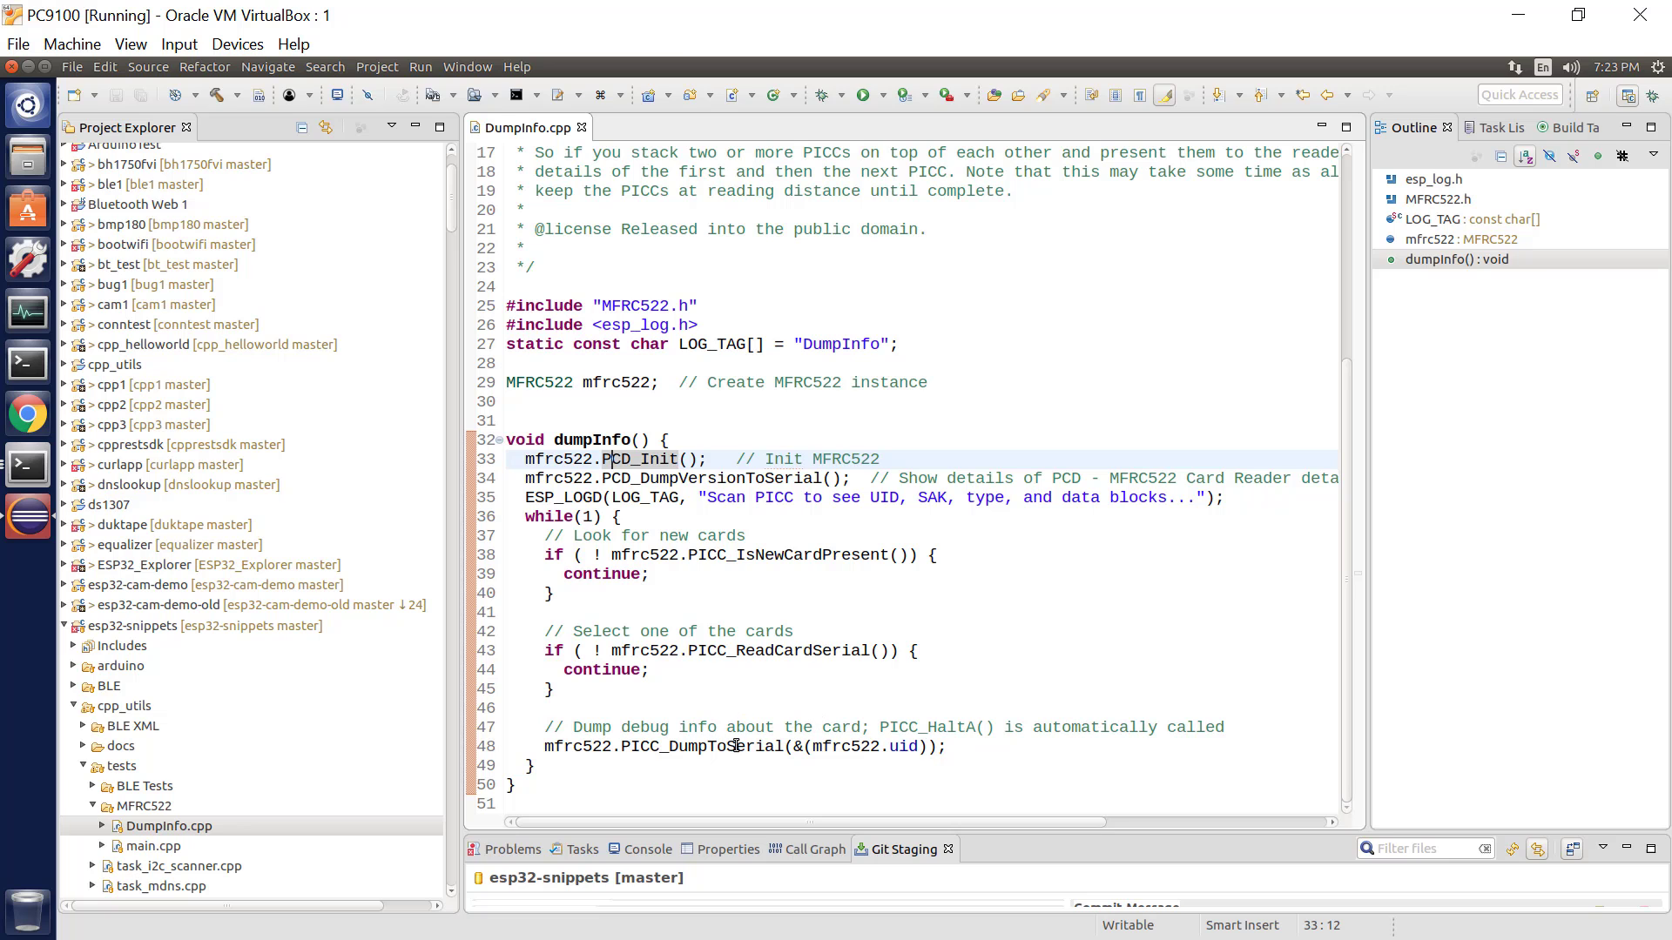
{"action": "mouse_move", "coordinate": [26, 465]}
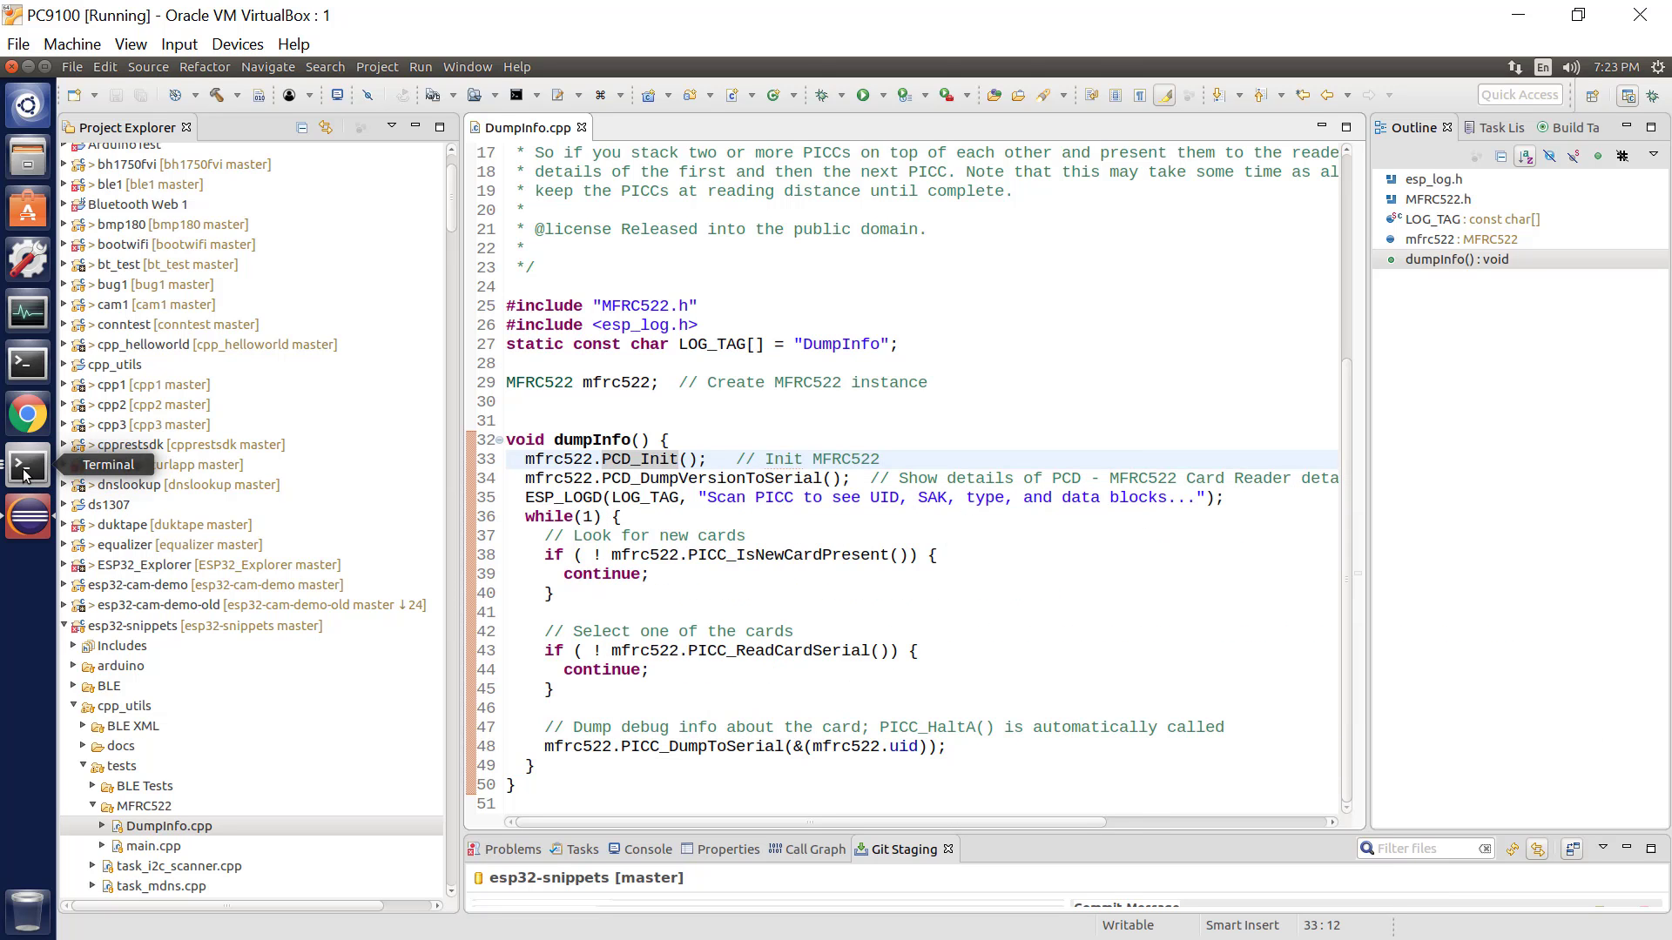
Show the terminal dumping MIFARE 1K card UIDs and sector data blocks, scrolling through the output
{"action": "left_click", "coordinate": [26, 467]}
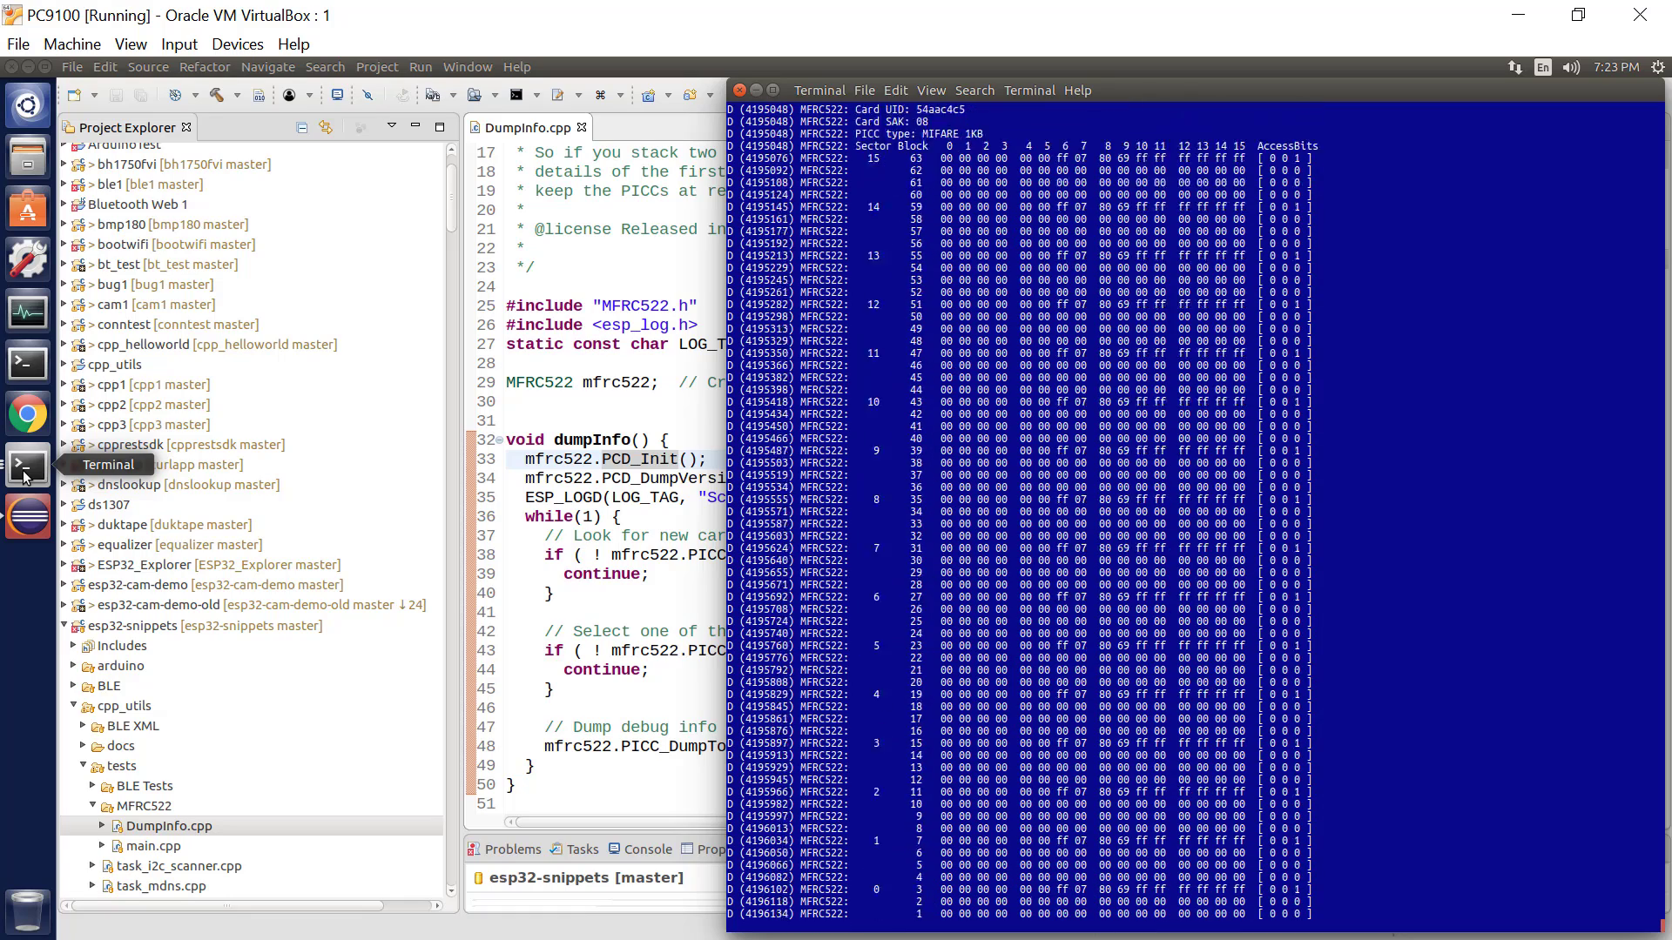
{"action": "scroll", "scroll_direction": "down", "scroll_amount": 3}
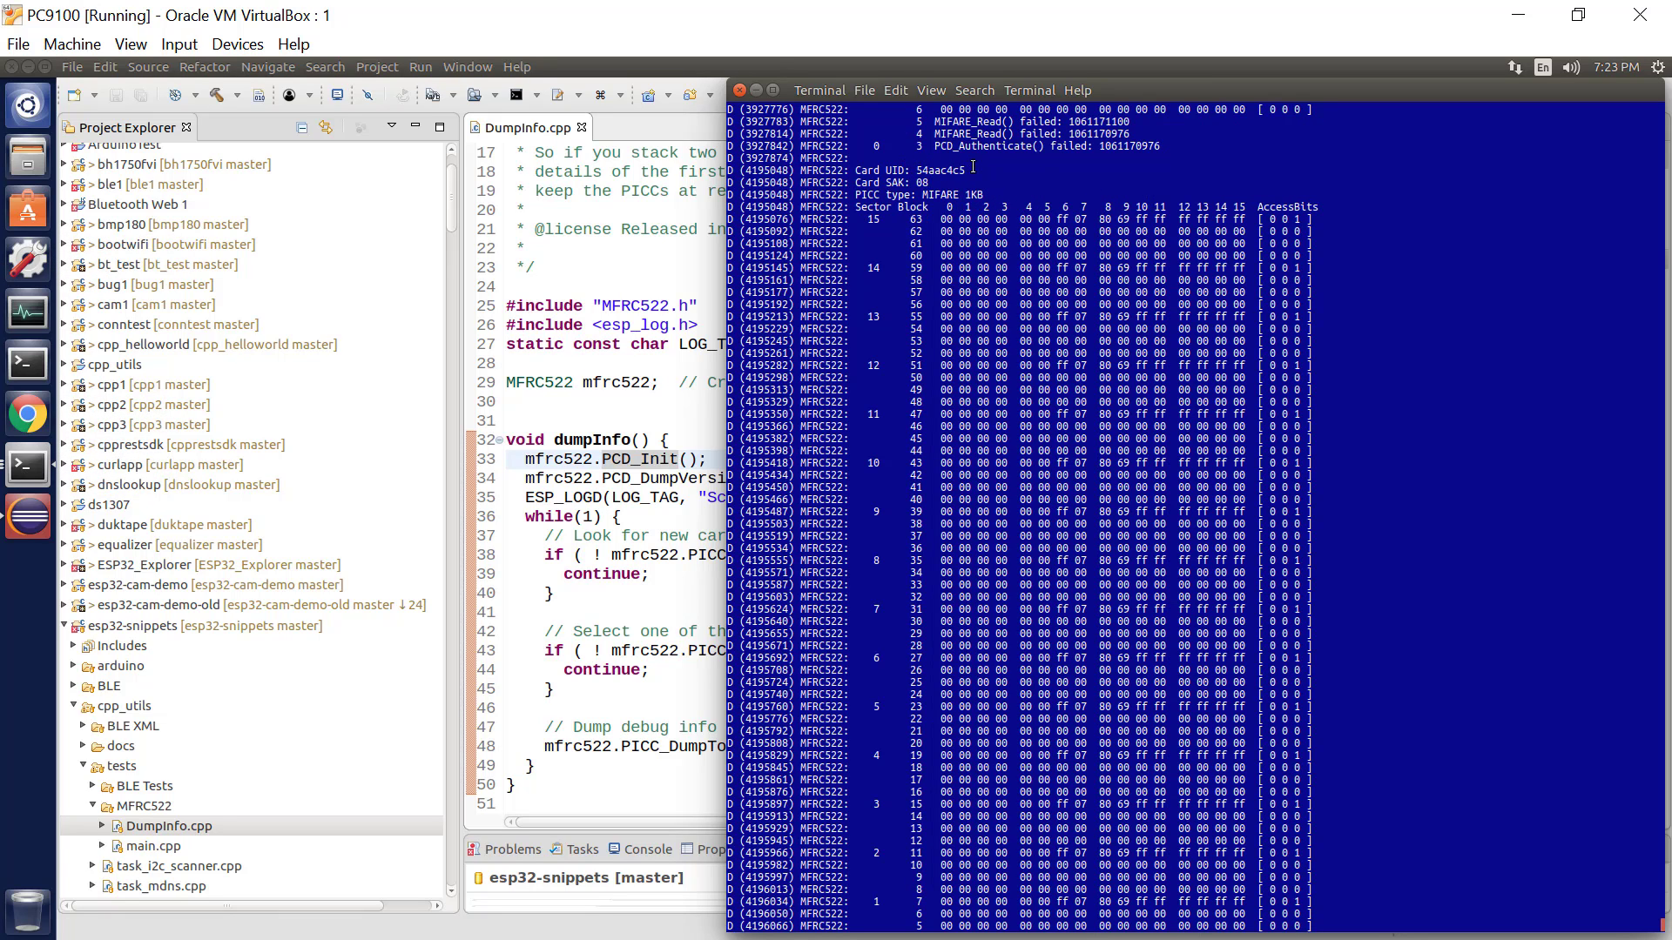
{"action": "mouse_move", "coordinate": [935, 188]}
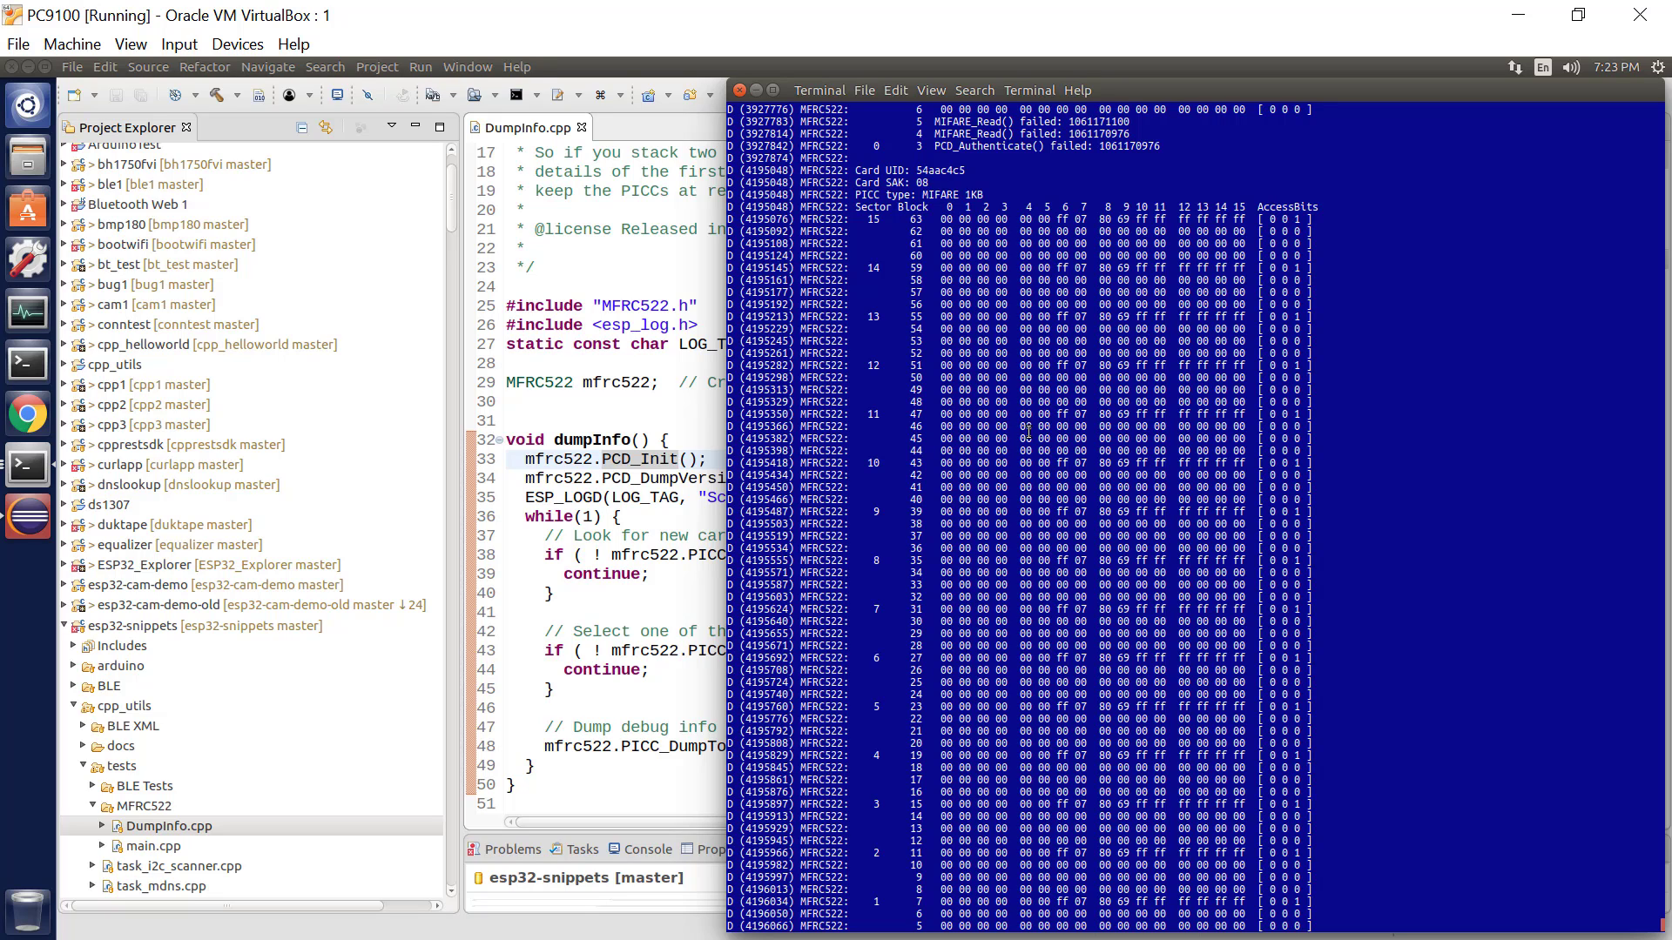
{"action": "scroll", "scroll_direction": "down", "scroll_amount": 3}
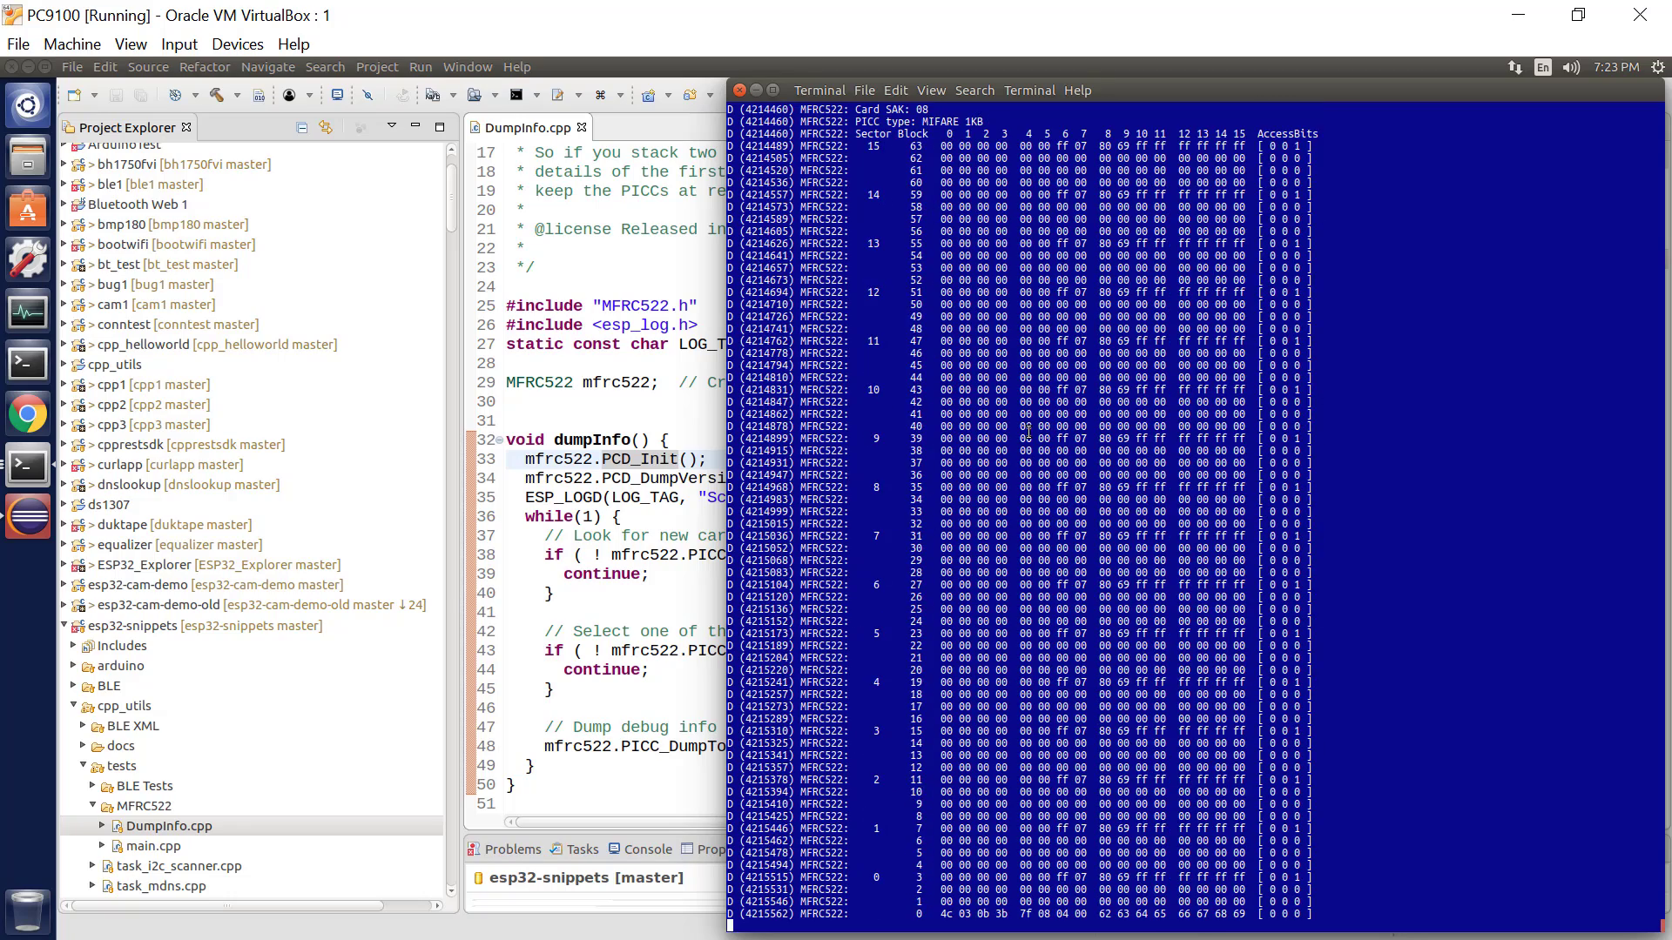
{"action": "scroll", "scroll_direction": "down", "scroll_amount": 3}
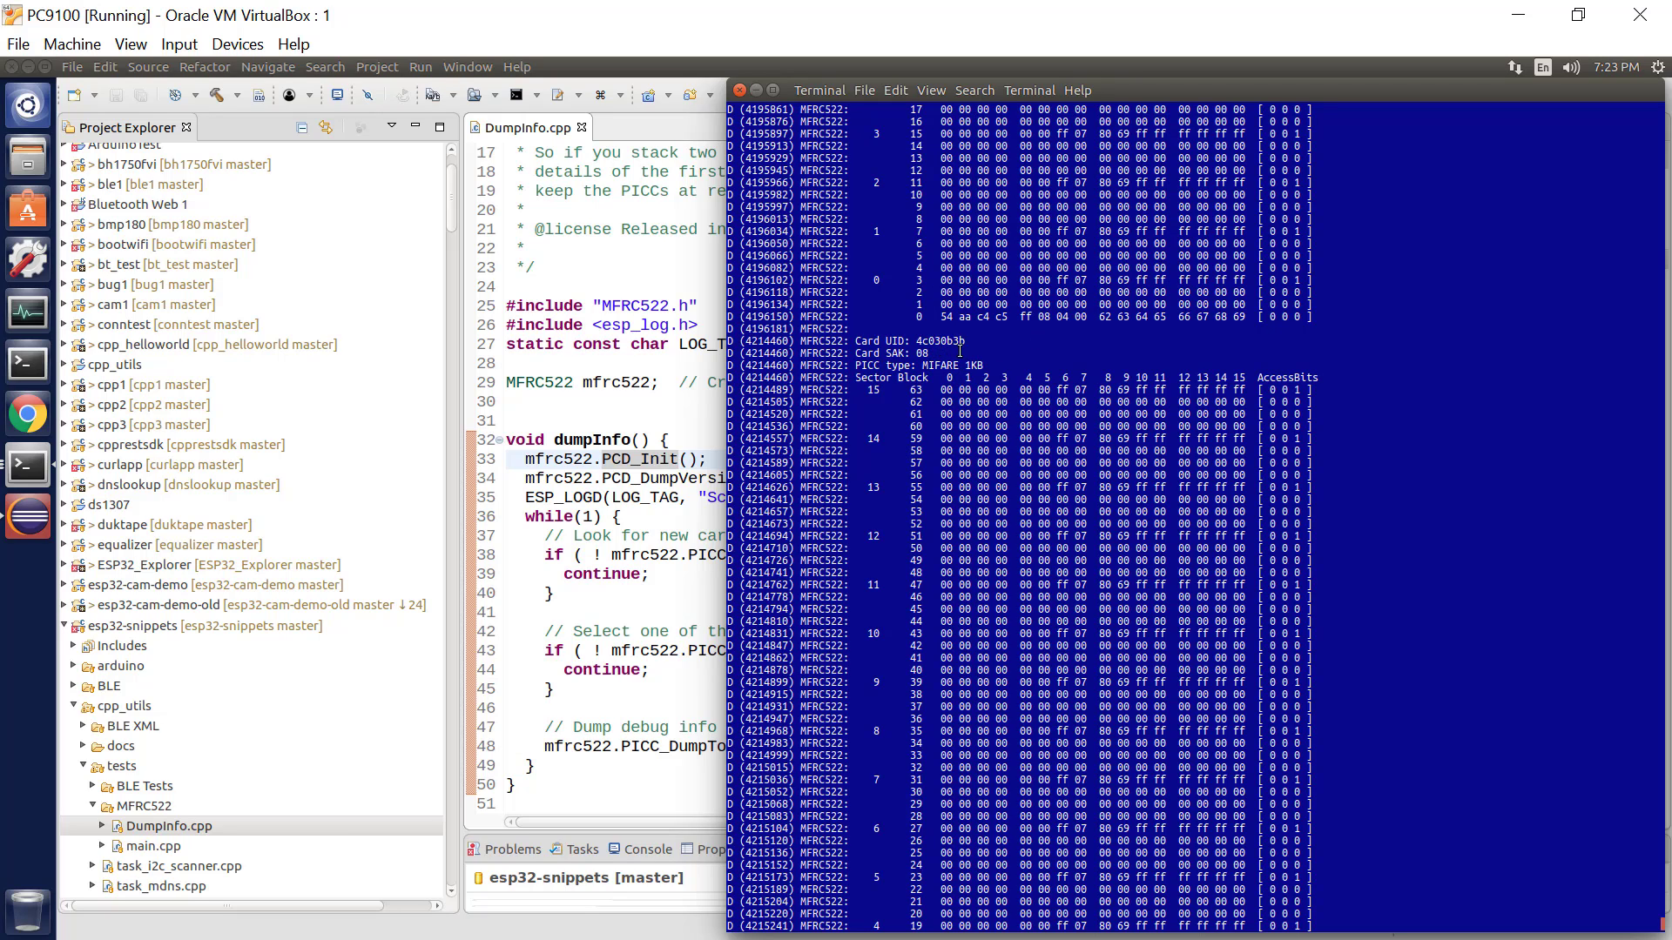
{"action": "scroll", "scroll_direction": "down", "scroll_amount": 3}
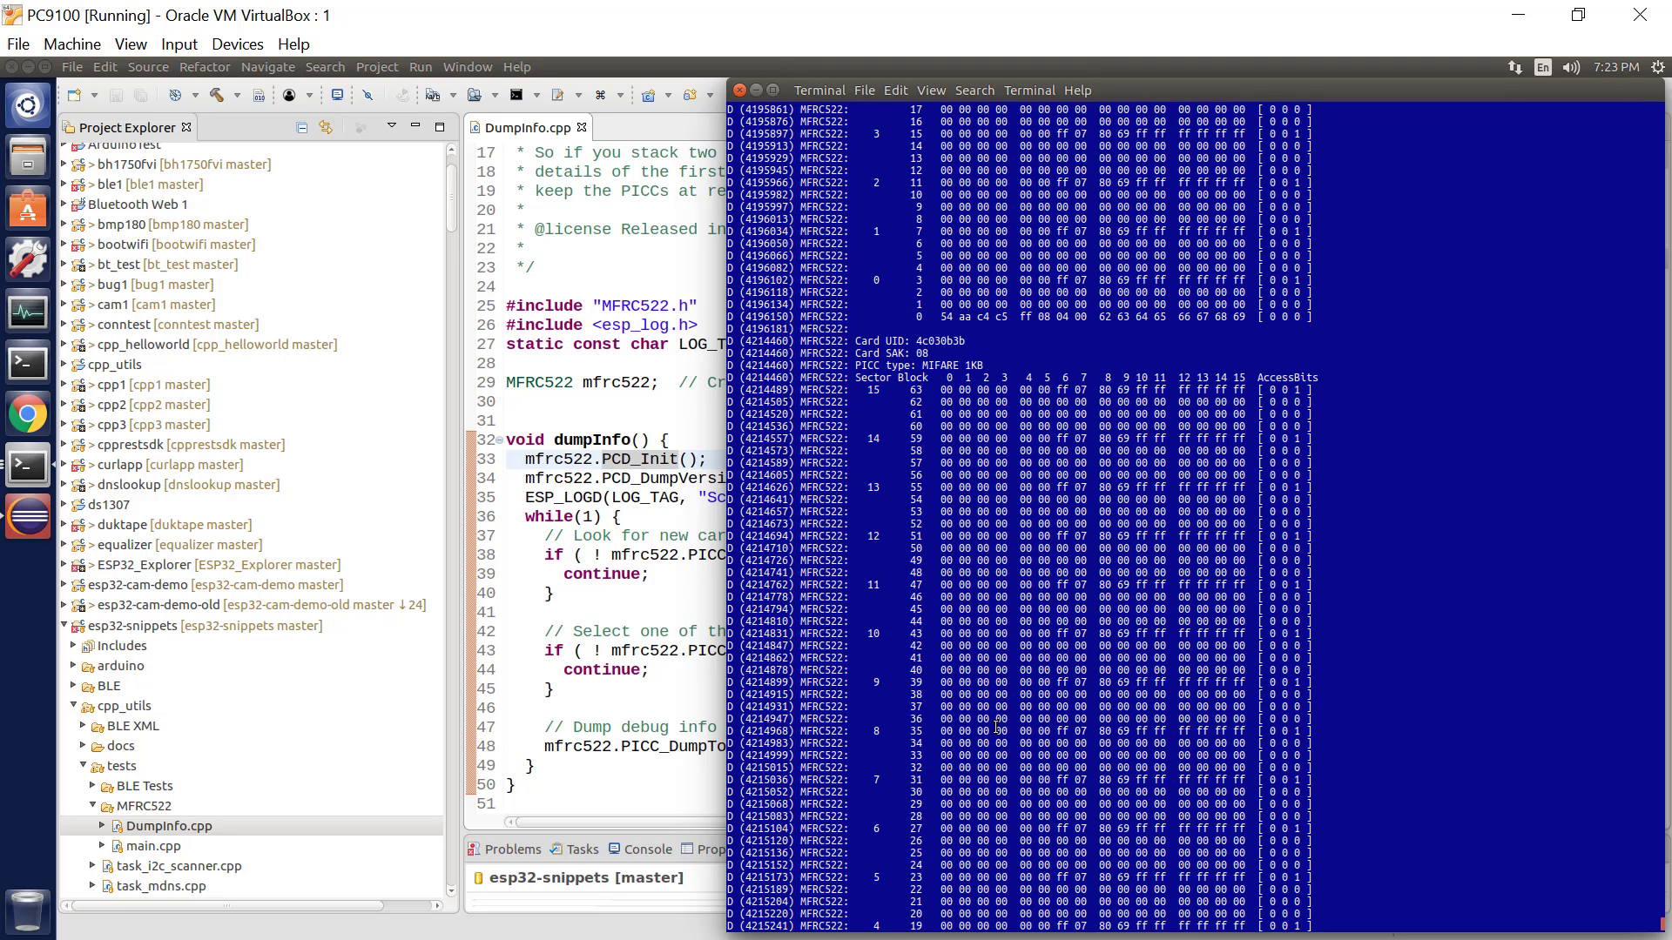
{"action": "mouse_move", "coordinate": [991, 345]}
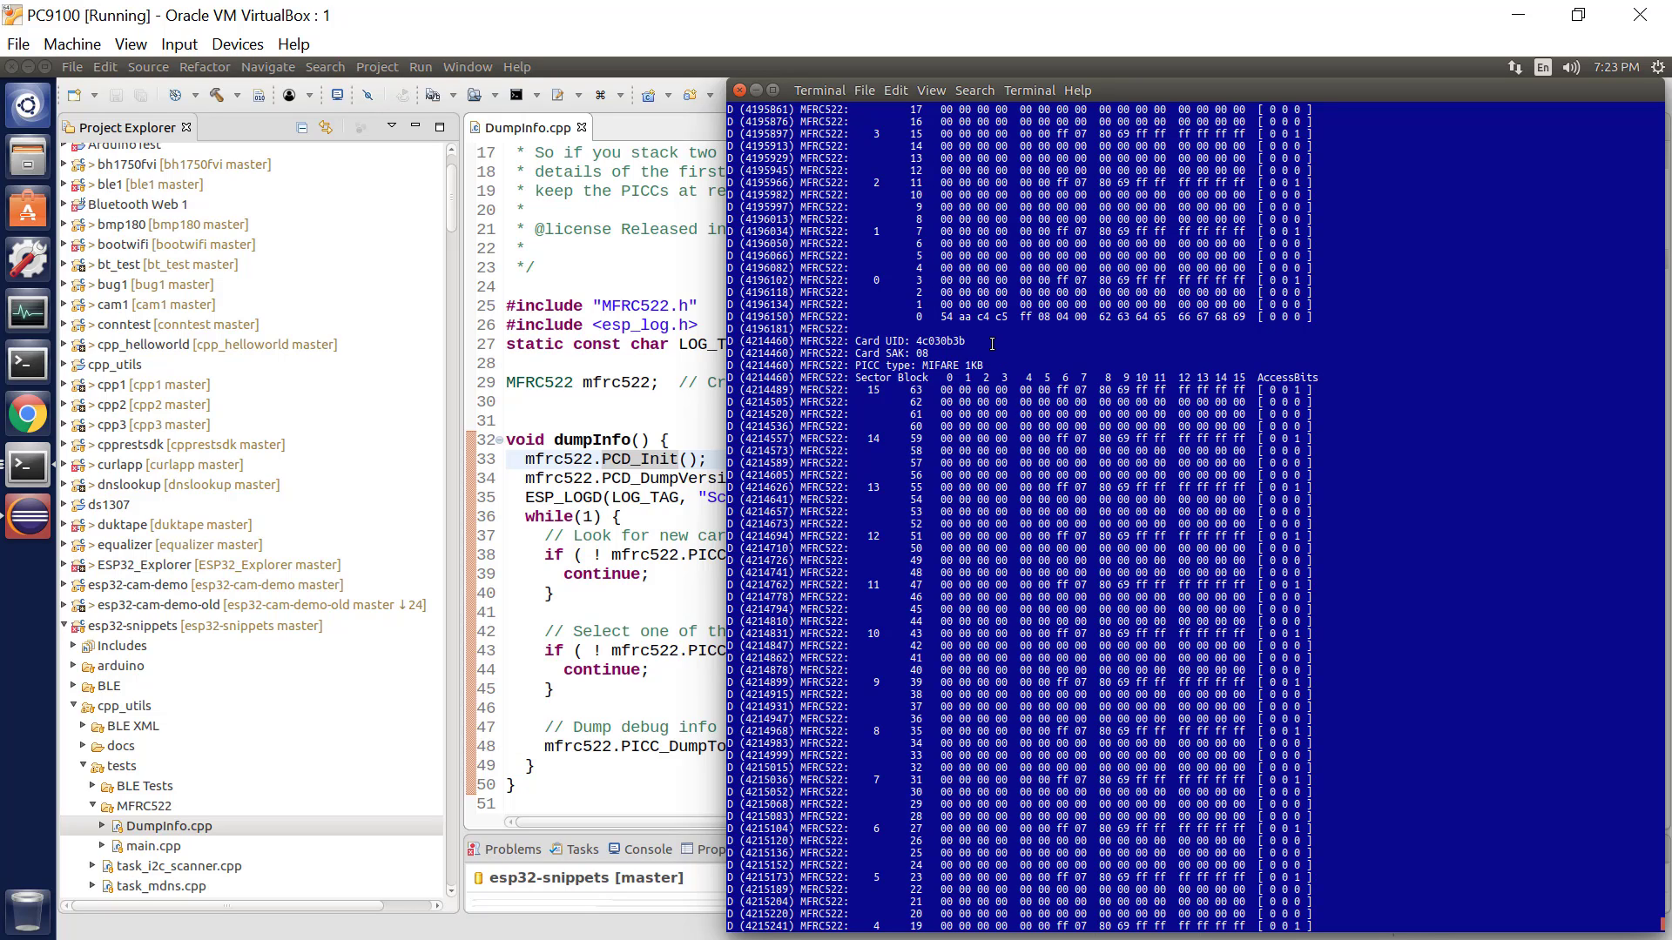
{"action": "mouse_move", "coordinate": [923, 355]}
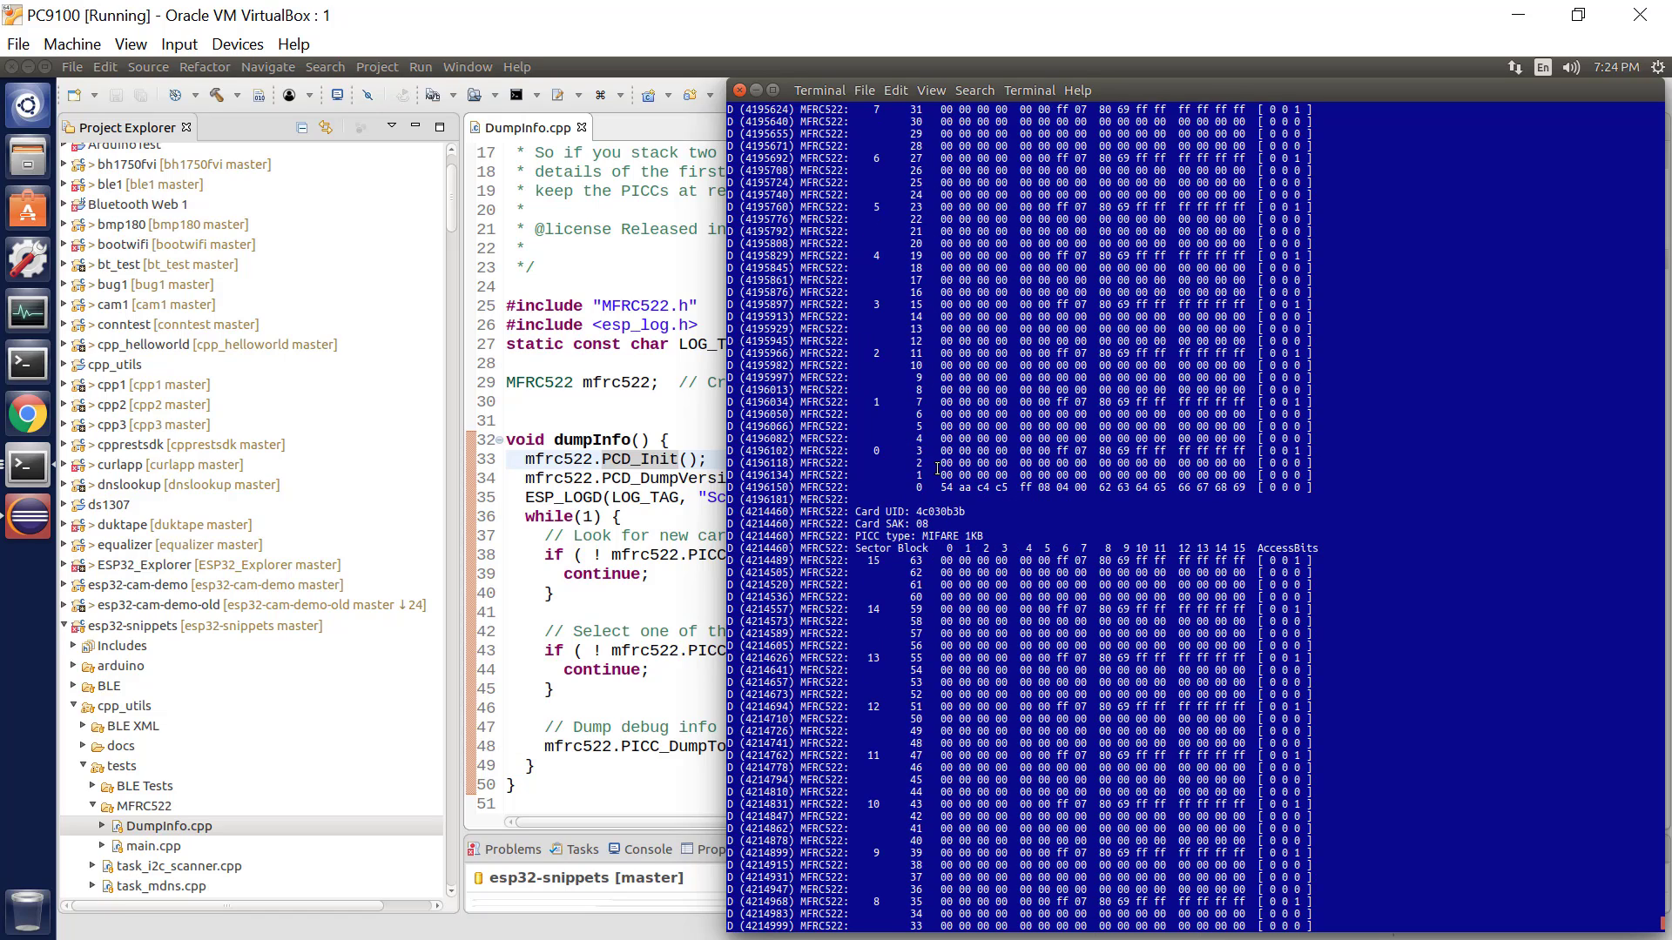
{"action": "scroll", "scroll_direction": "down", "scroll_amount": 3}
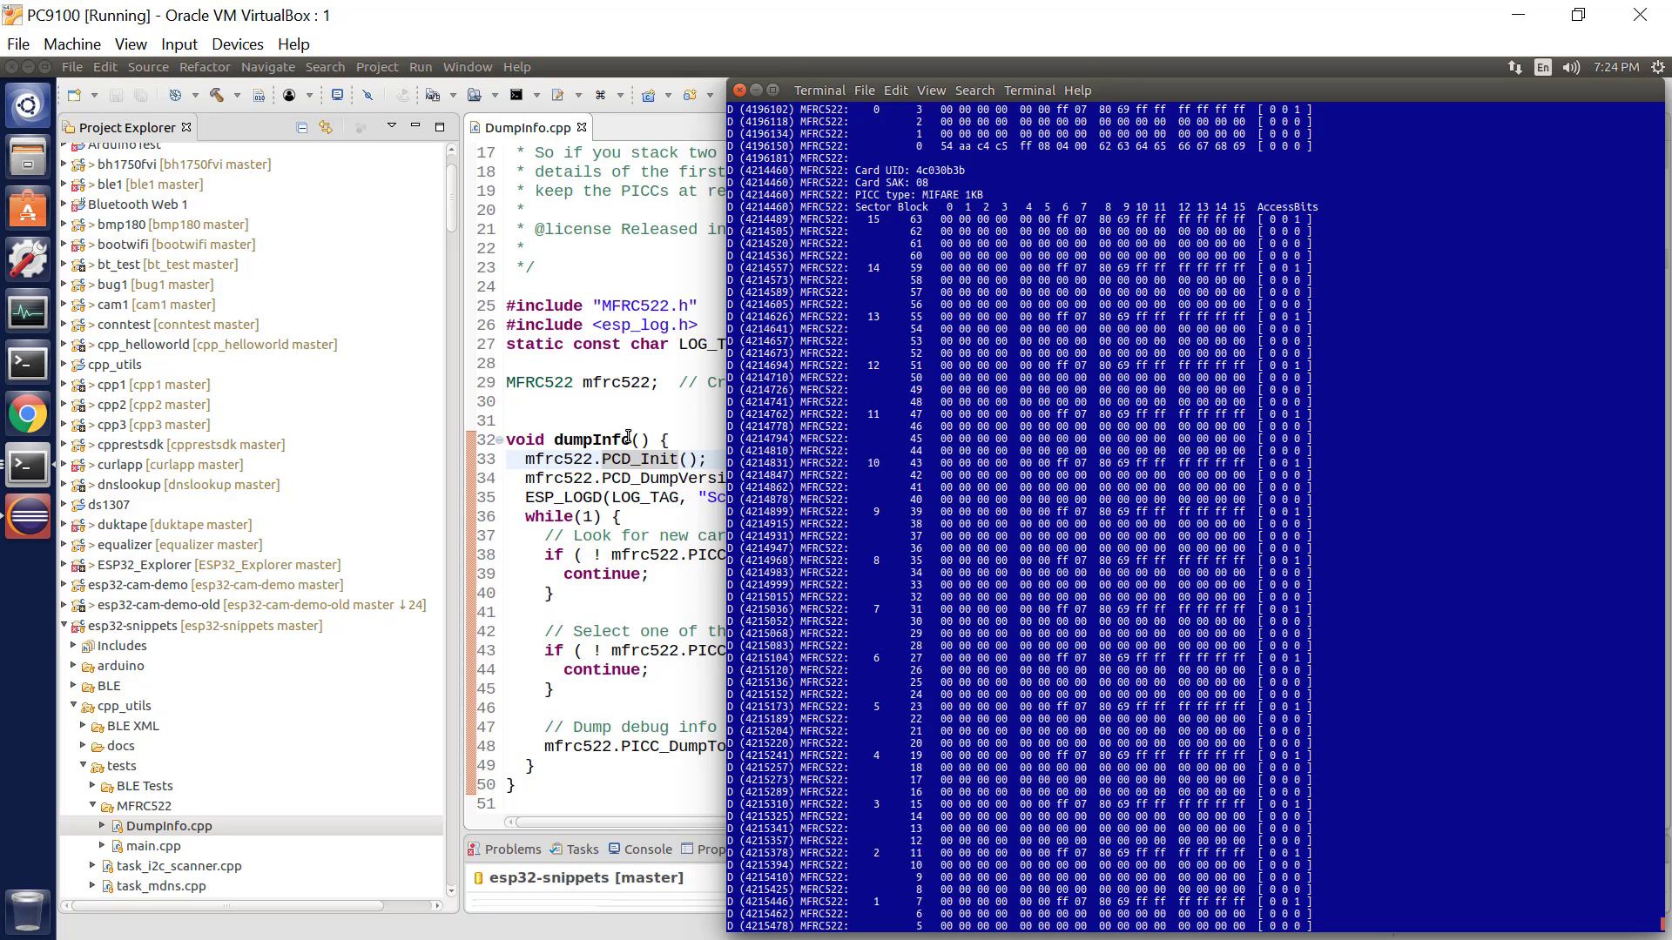
{"action": "mouse_move", "coordinate": [948, 96]}
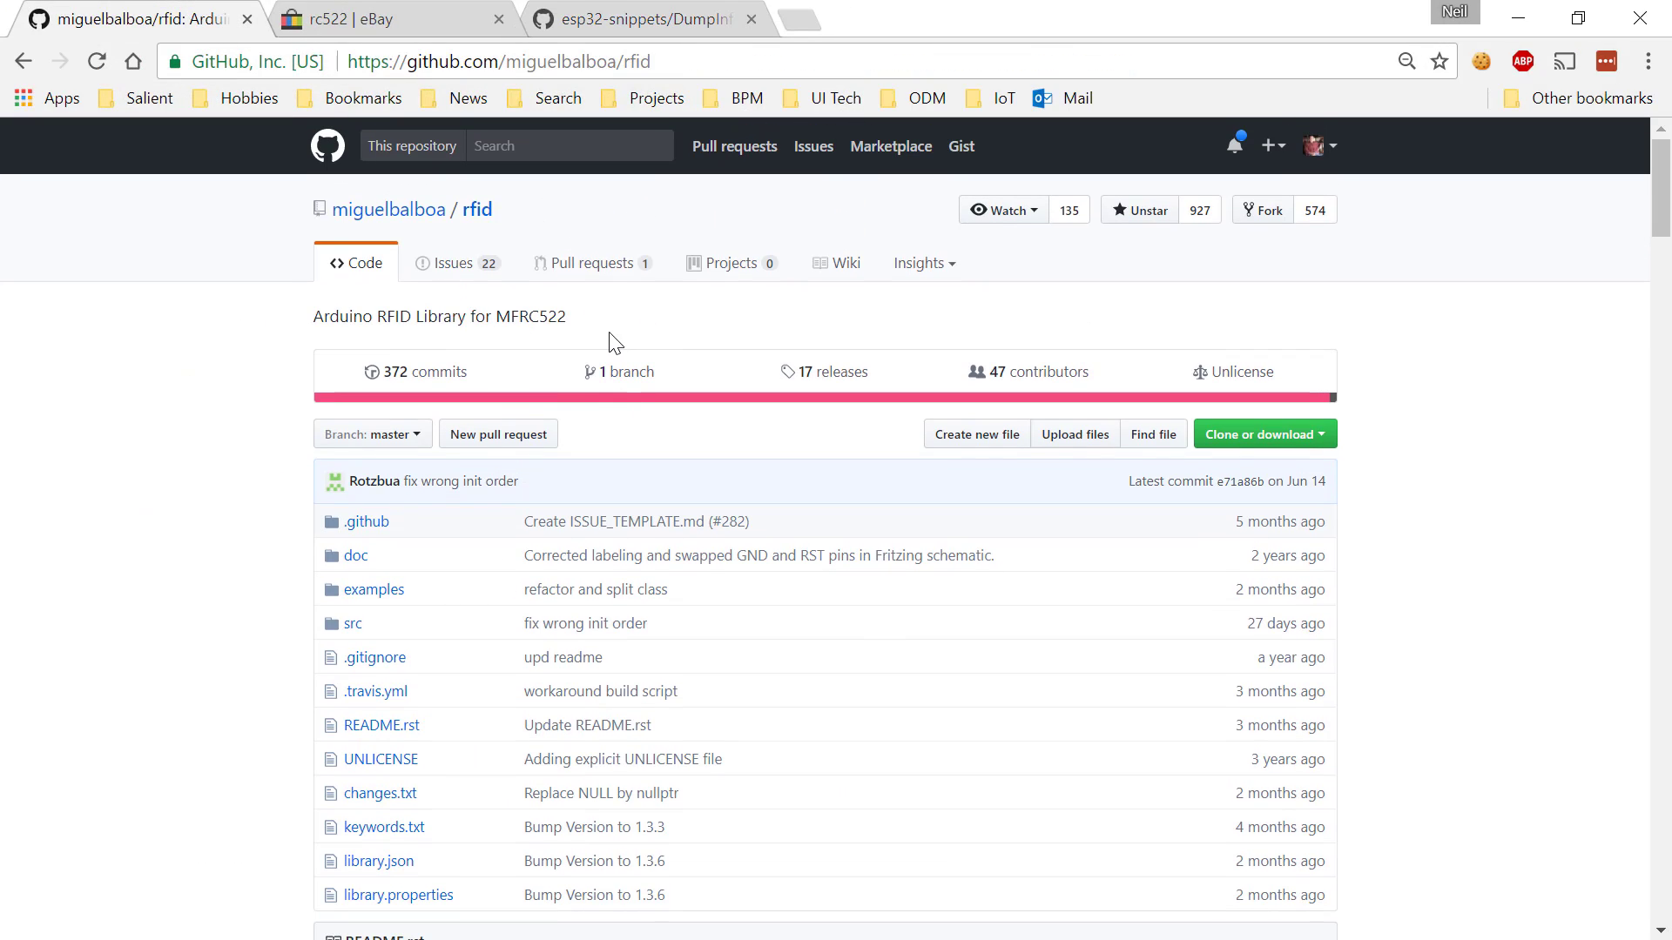
{"action": "mouse_move", "coordinate": [575, 343]}
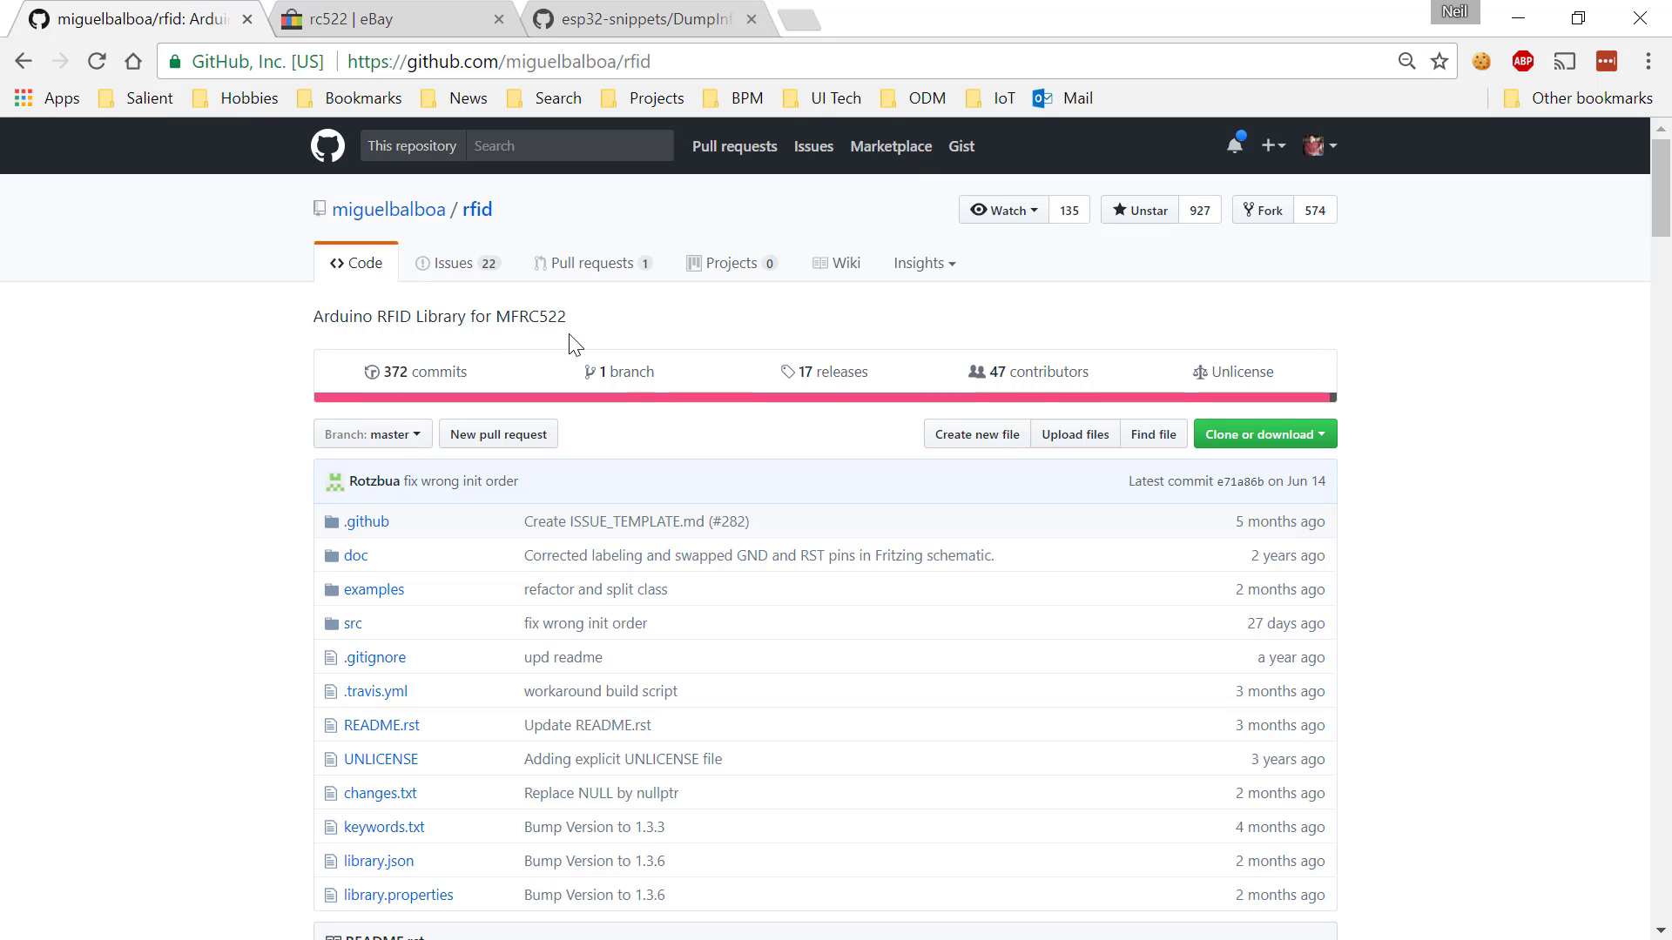
Return to the esp32-snippets DumpInfo.cpp source on GitHub to compare with the running program
{"action": "left_click", "coordinate": [639, 19]}
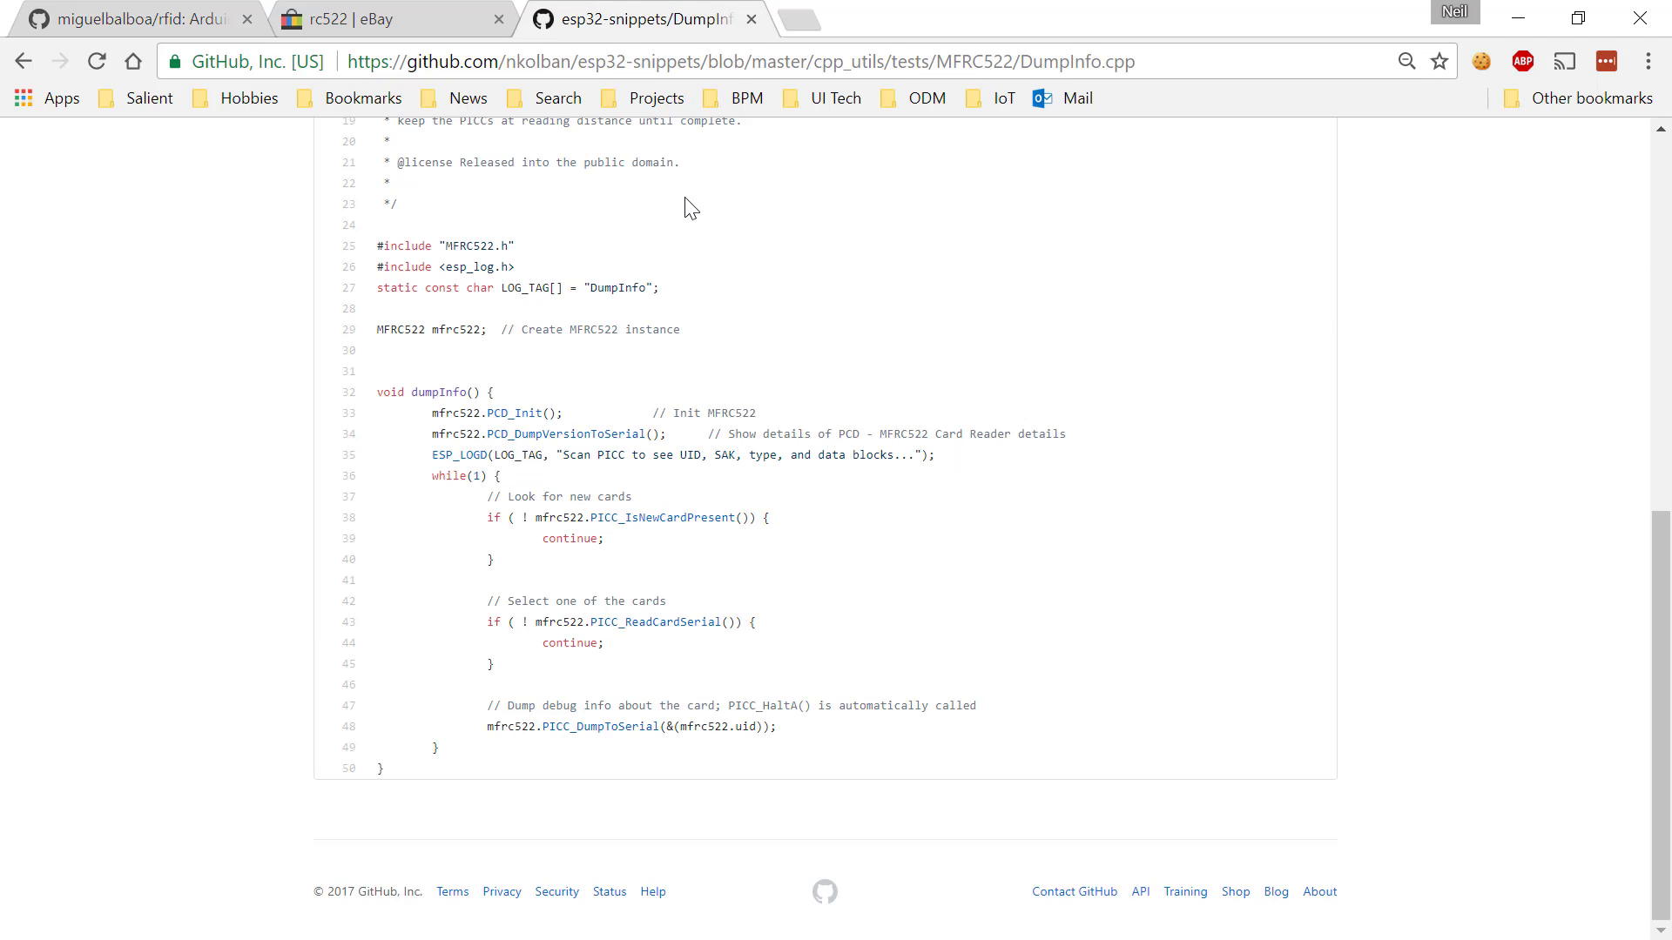
{"action": "mouse_move", "coordinate": [651, 519]}
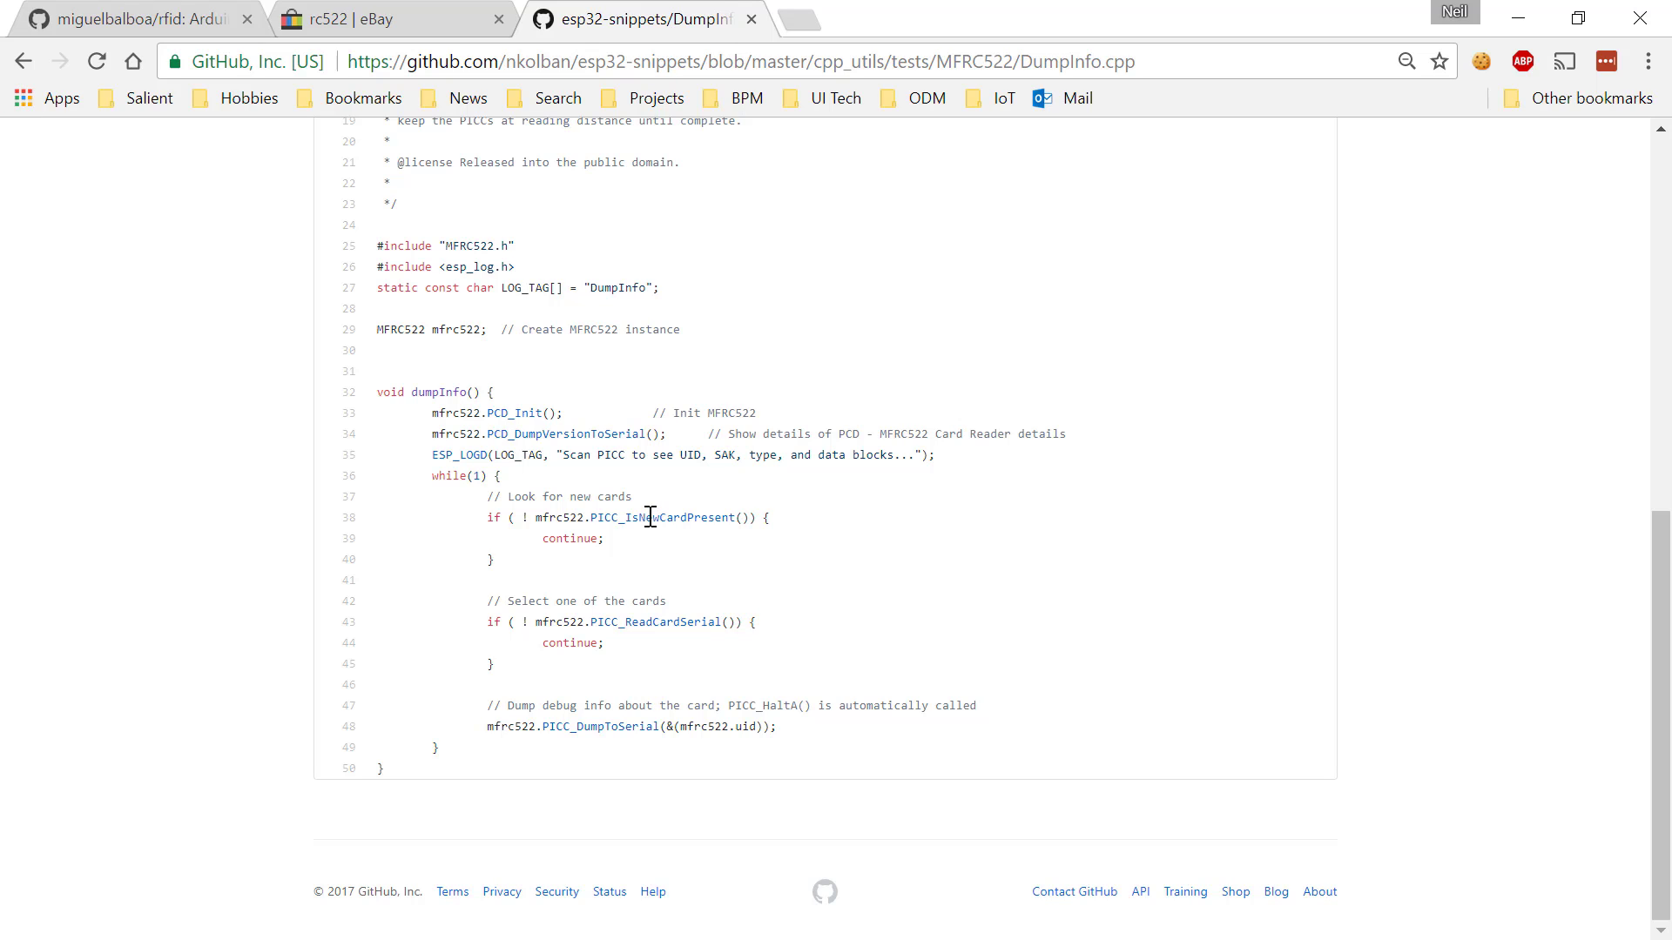
{"action": "mouse_move", "coordinate": [662, 454]}
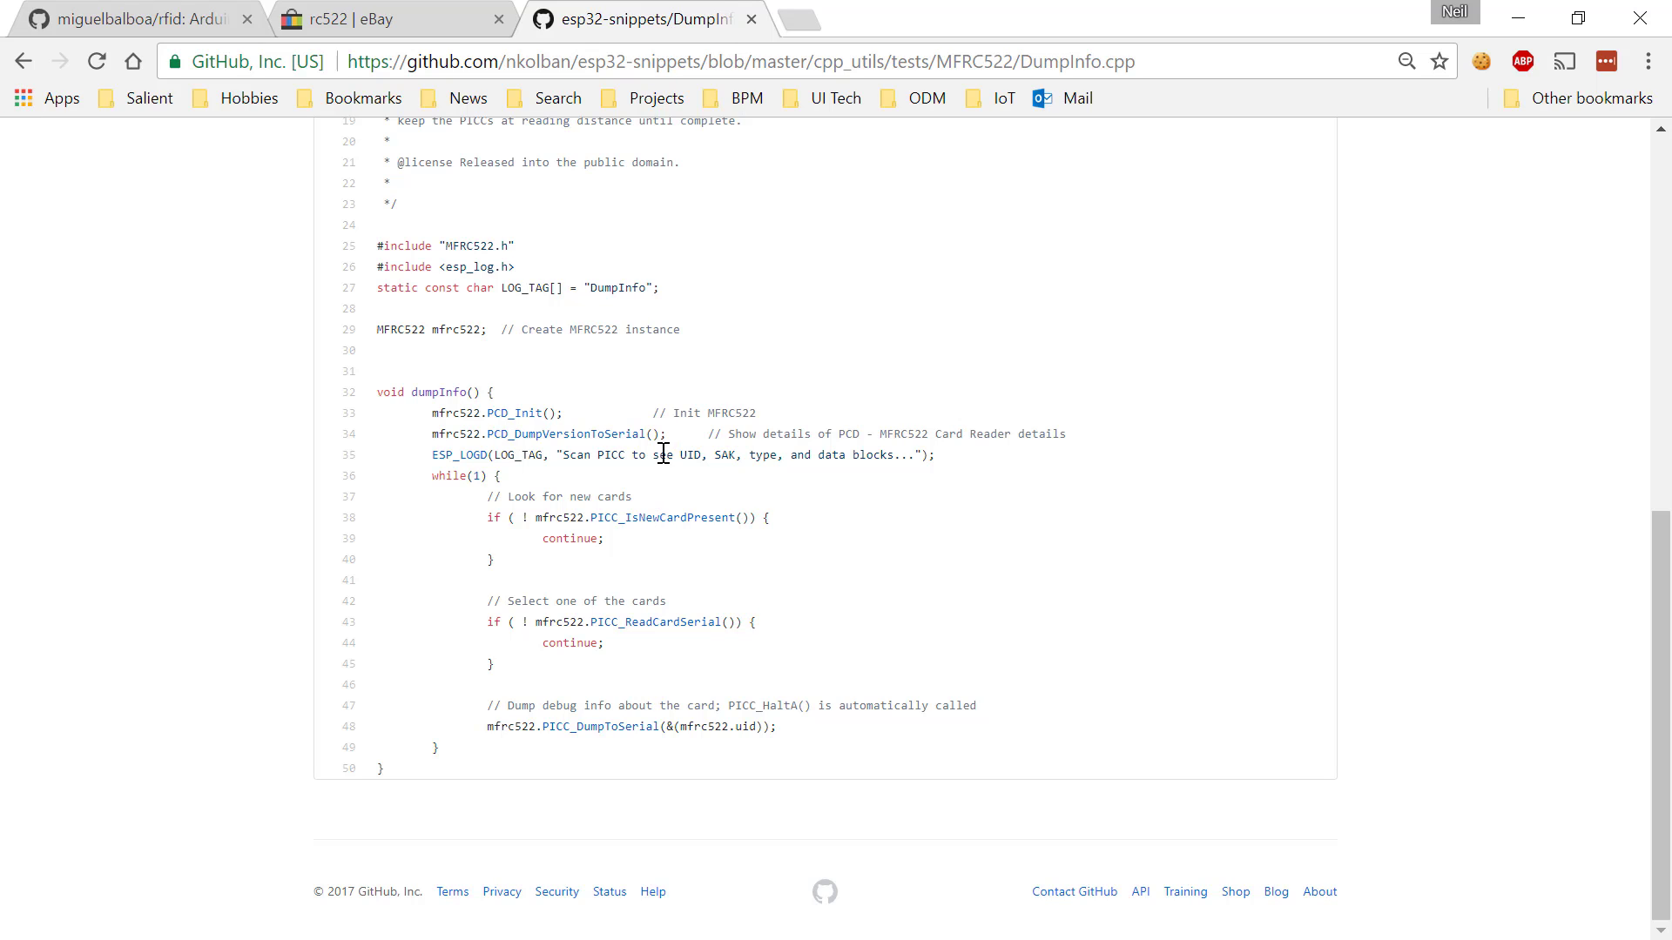
{"action": "mouse_move", "coordinate": [984, 434]}
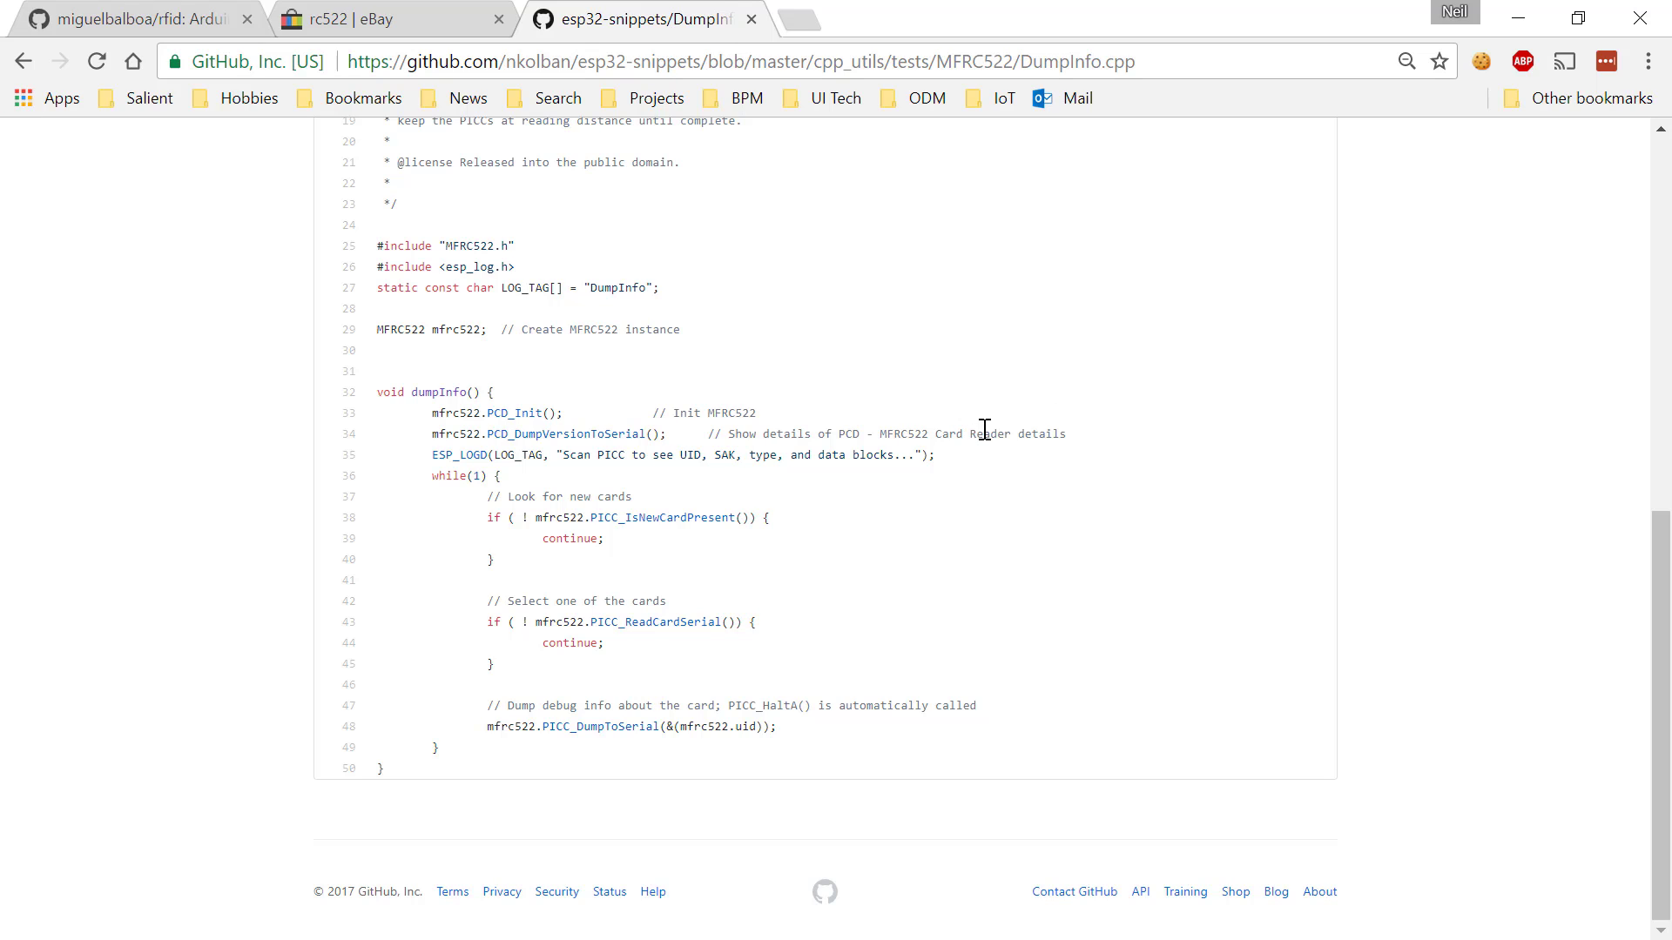